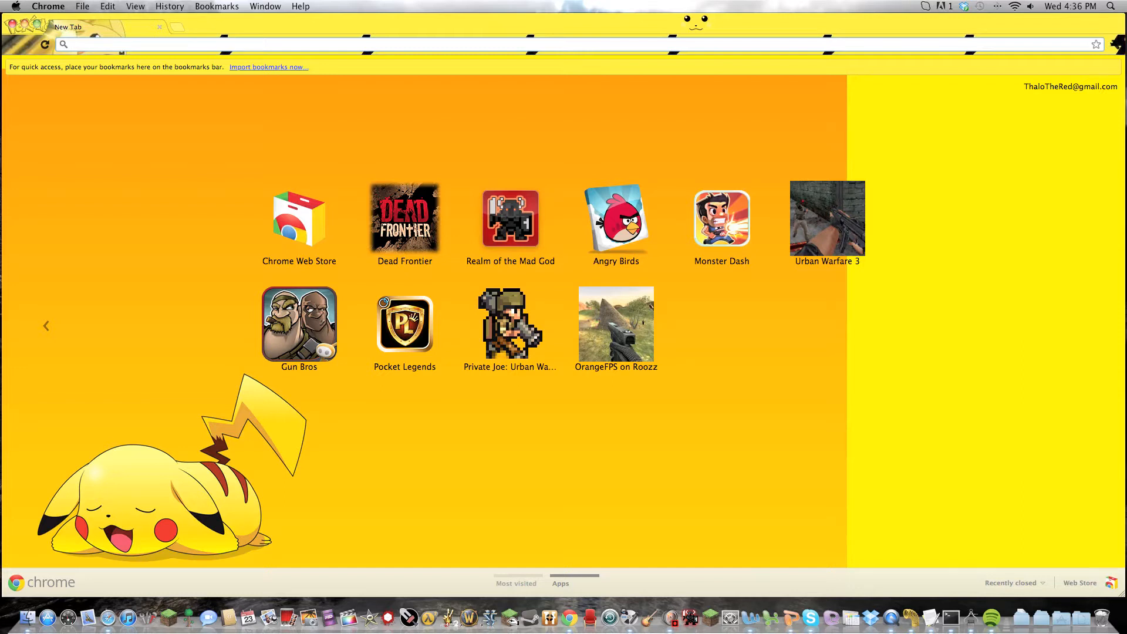
# - Find Balkon's WeaponMod forum topic and reach its Downloads section
pyautogui.write('balkons-weaponmod-v86/')
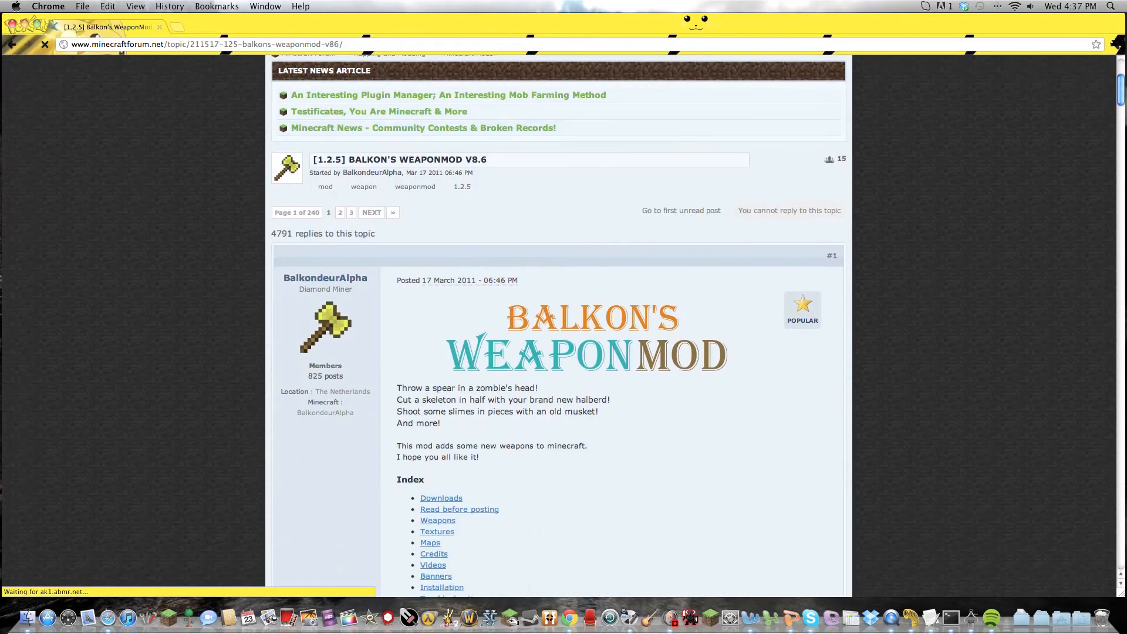
pyautogui.scroll(-3)
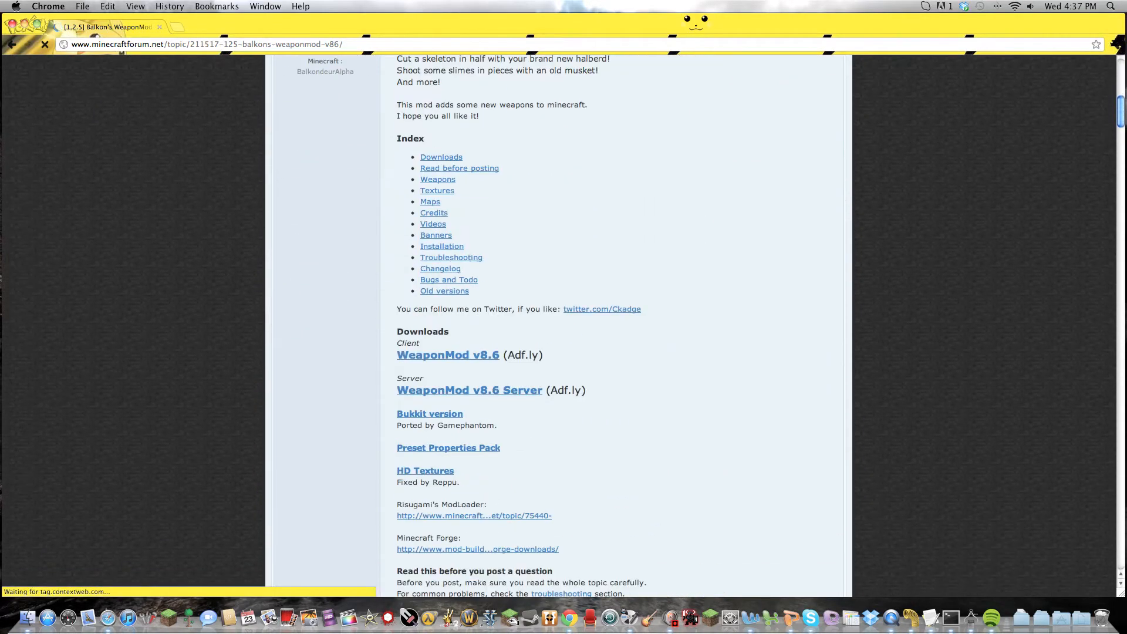
pyautogui.scroll(3)
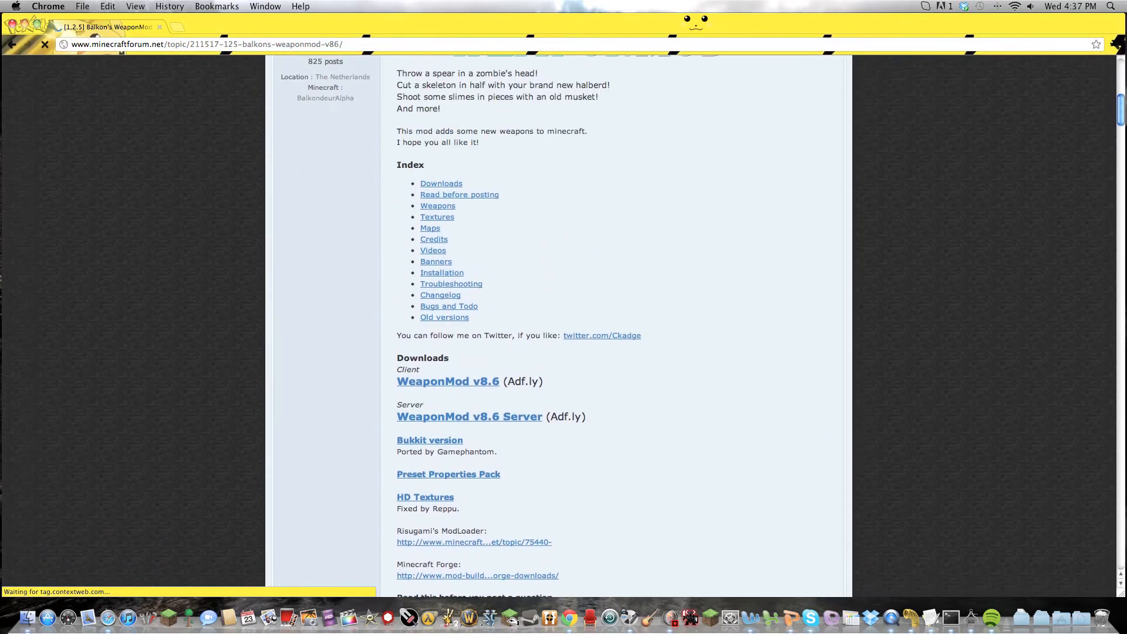
pyautogui.scroll(-3)
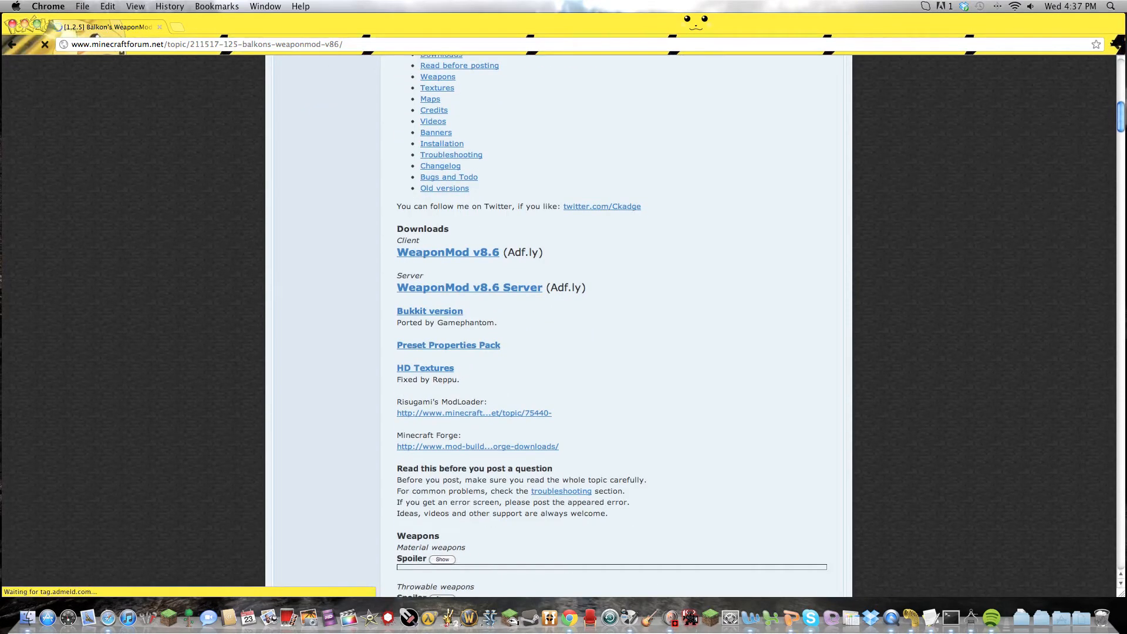
# - Start the WeaponMod v8.6 client download via the Adf.ly link and skip the ad
pyautogui.click(448, 251)
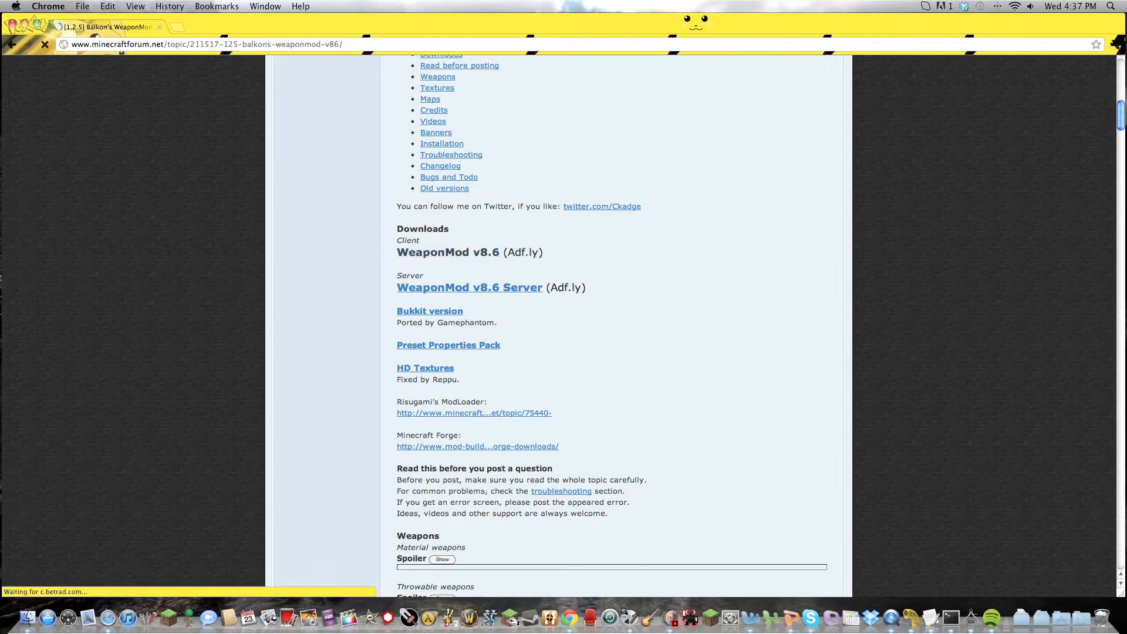
pyautogui.click(449, 252)
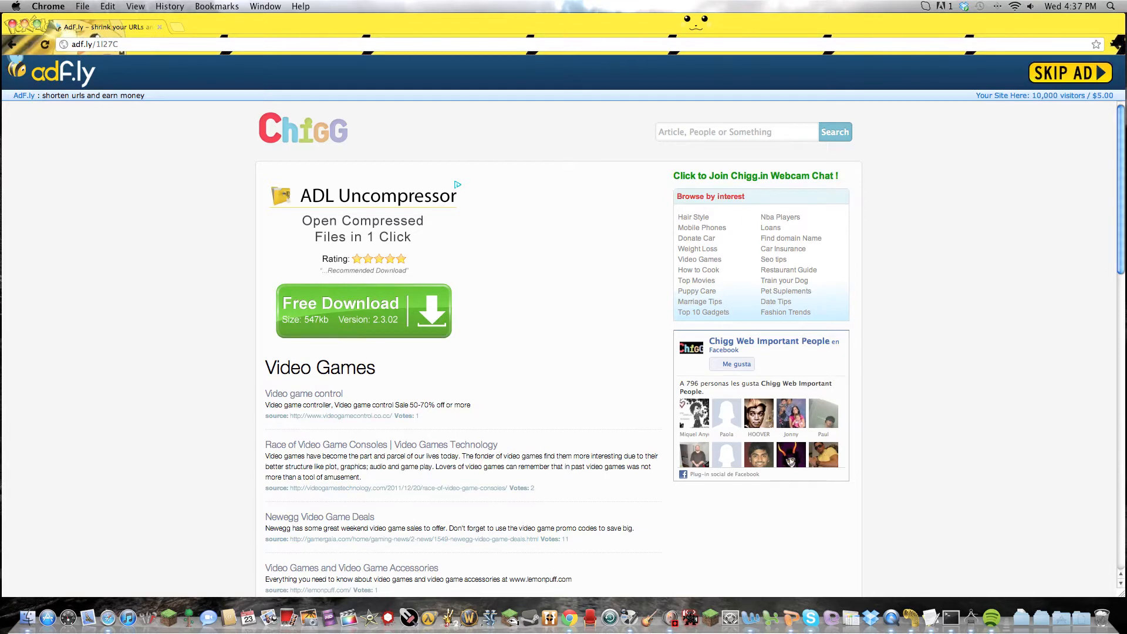
pyautogui.click(364, 311)
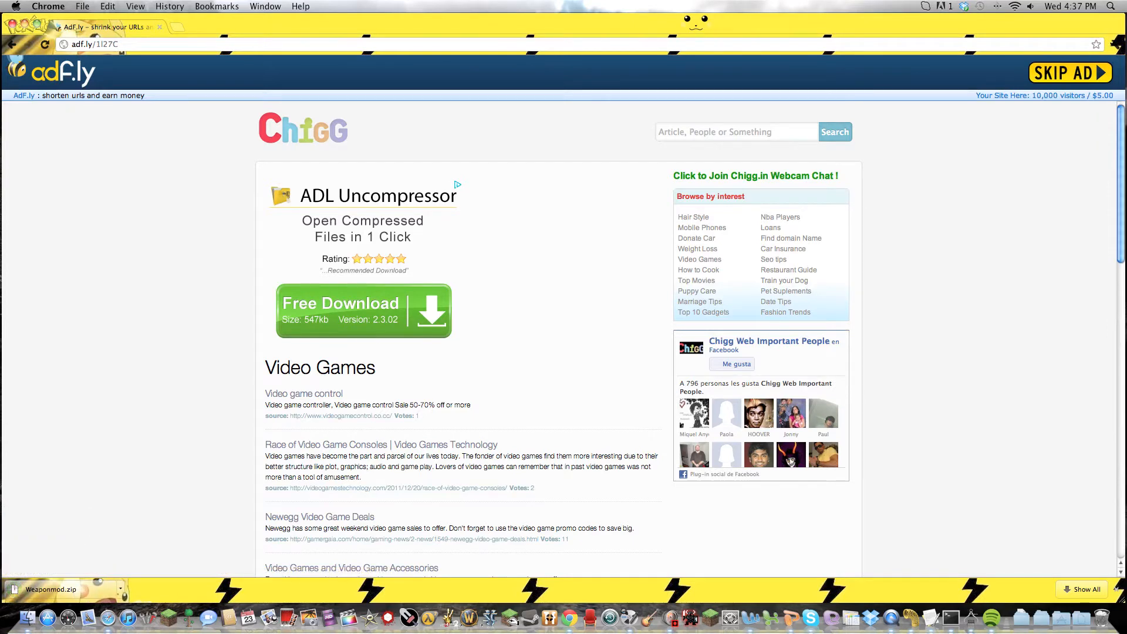
# - Return to the WeaponMod topic and download the Preset Properties Pack from its Downloads section
pyautogui.click(1068, 73)
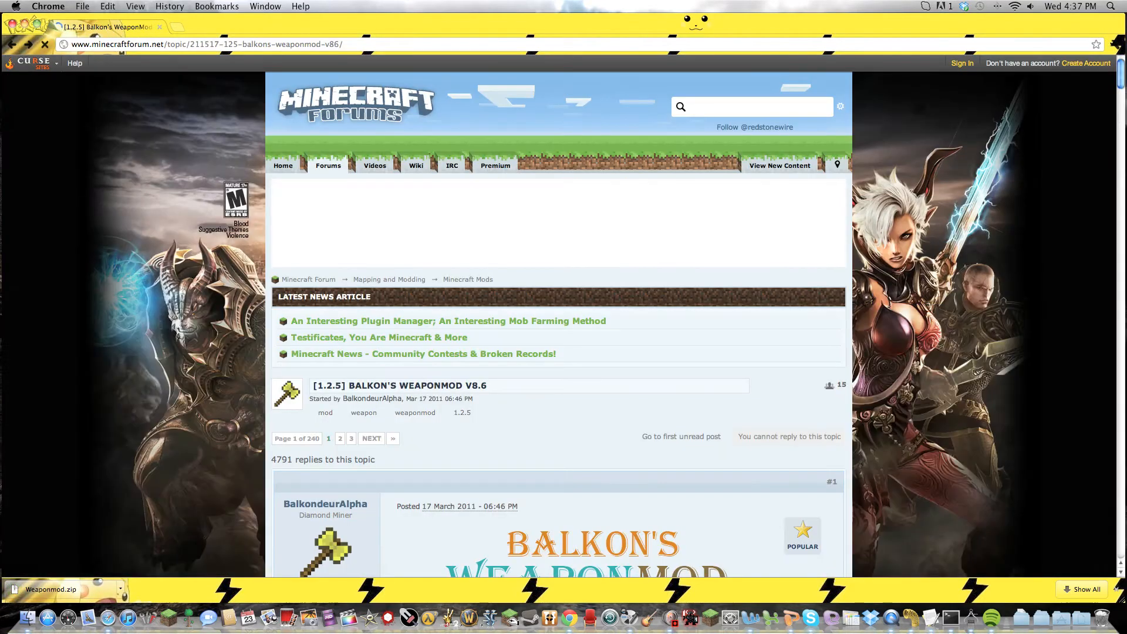
pyautogui.scroll(-3)
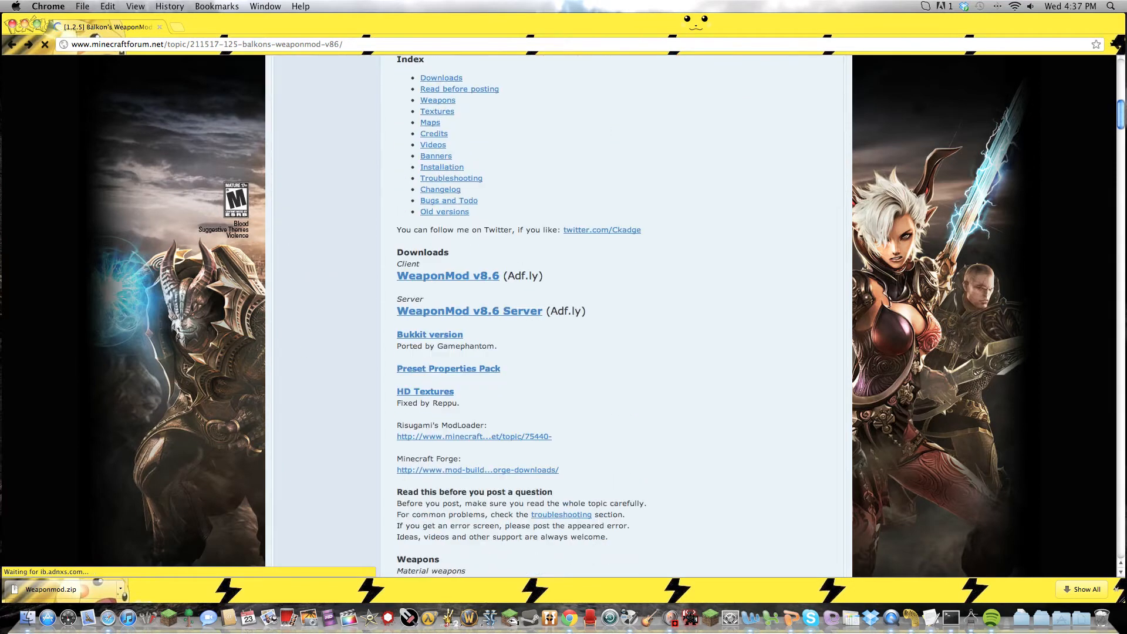
pyautogui.scroll(-3)
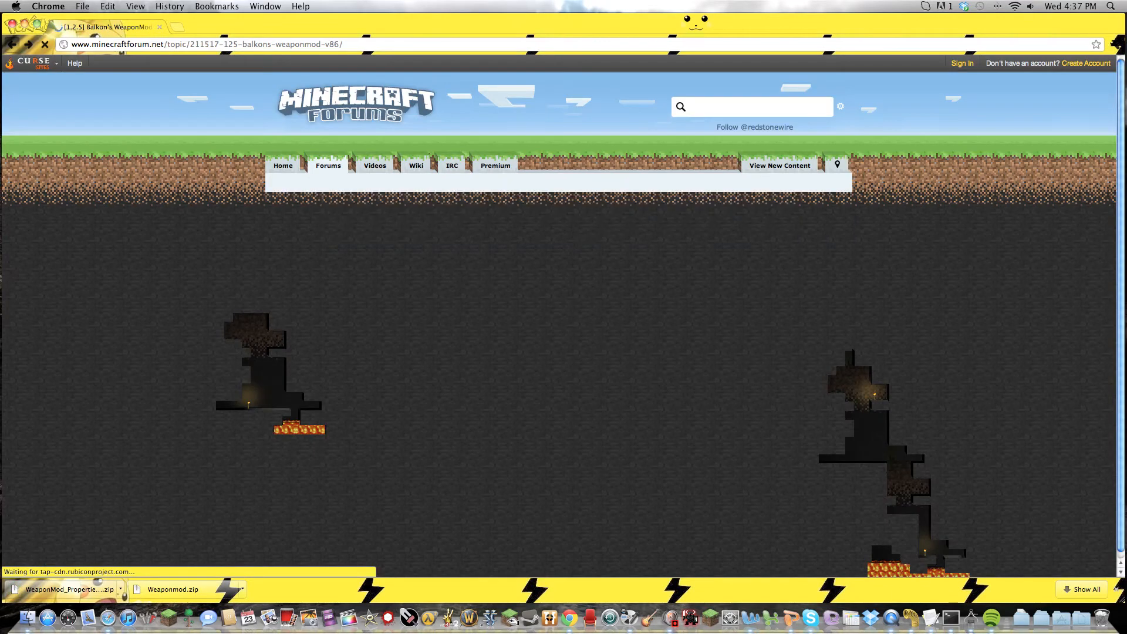
pyautogui.scroll(-3)
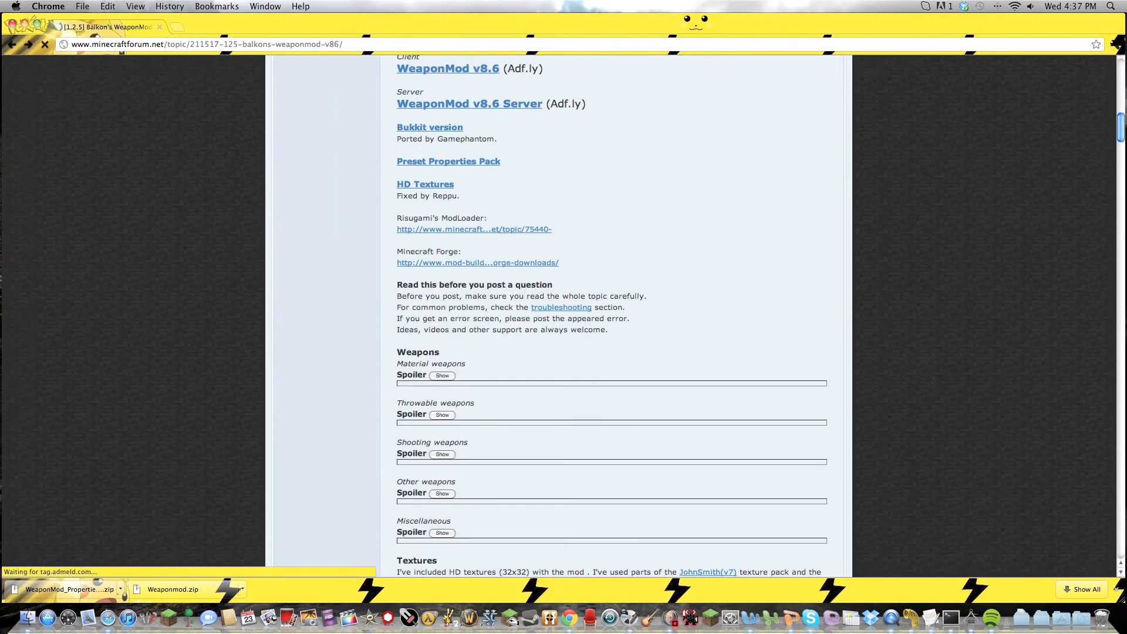
pyautogui.scroll(3)
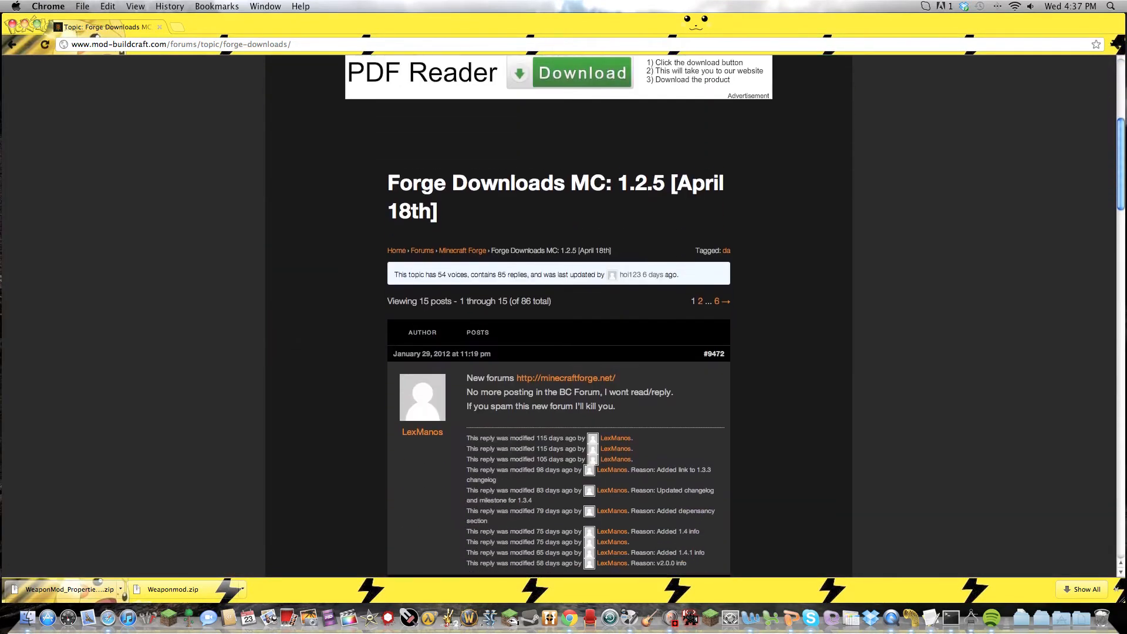
# - Reach the Minecraft Forge Releases board, then reveal the downloaded WeaponMod file in Downloads
pyautogui.click(565, 378)
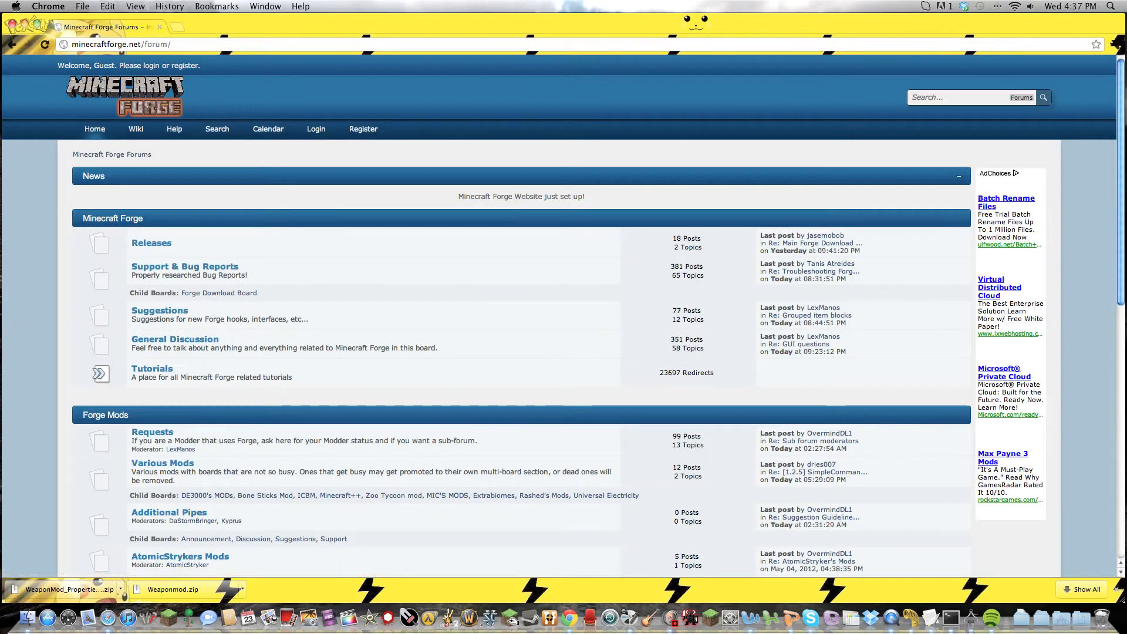
pyautogui.click(150, 242)
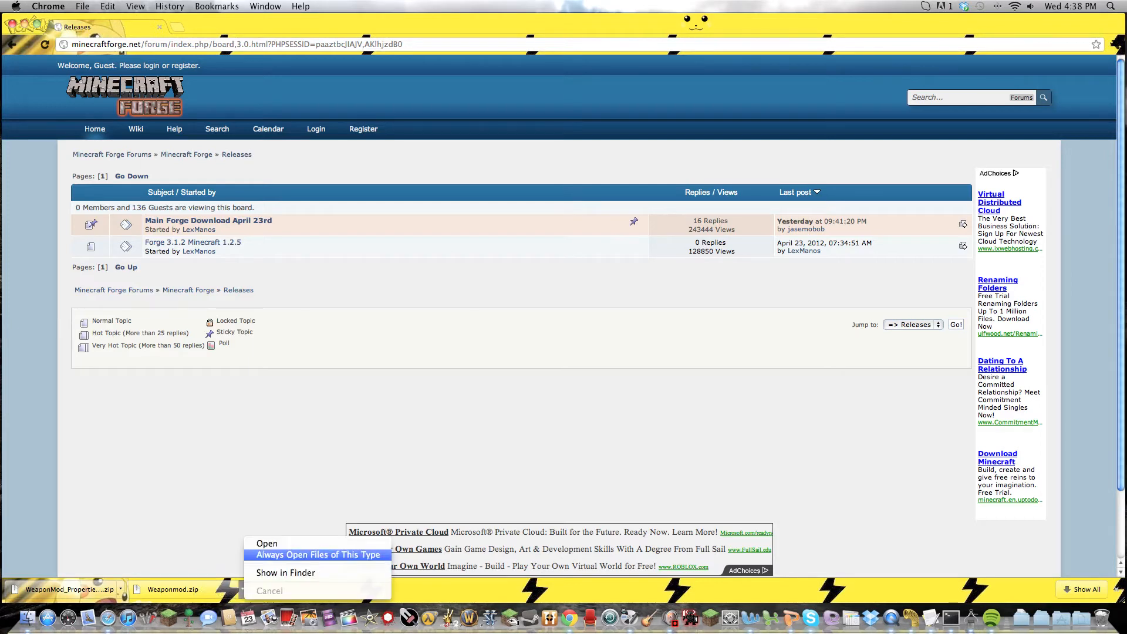
pyautogui.click(286, 573)
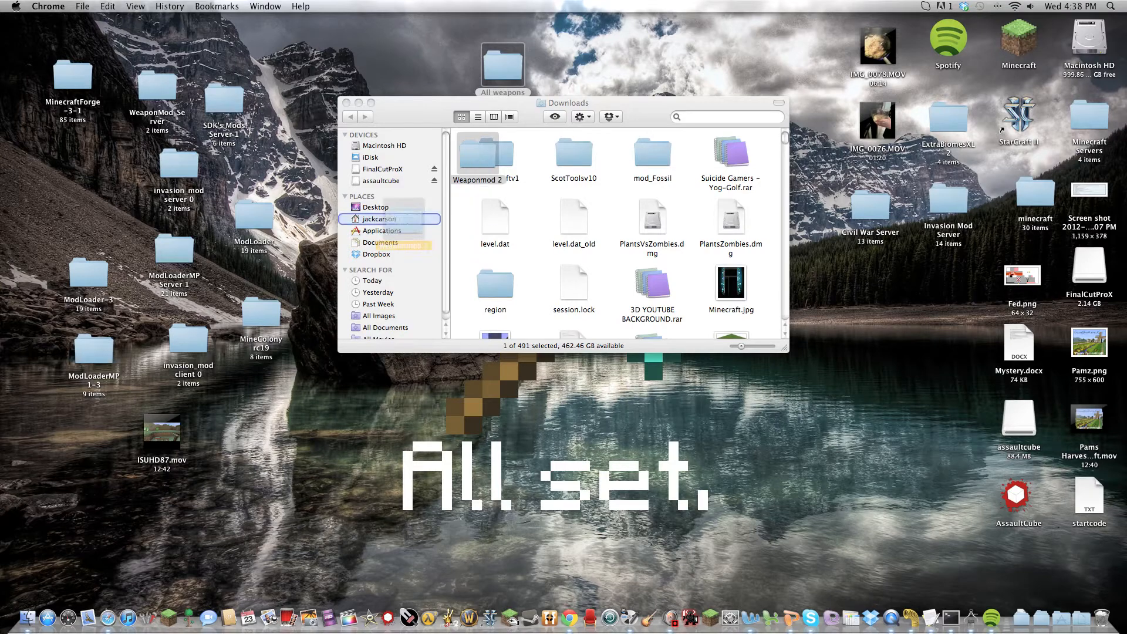
# - Extract the properties pack beside Weaponmod 2, close Downloads and open the desktop minecraft folder
pyautogui.doubleClick(483, 155)
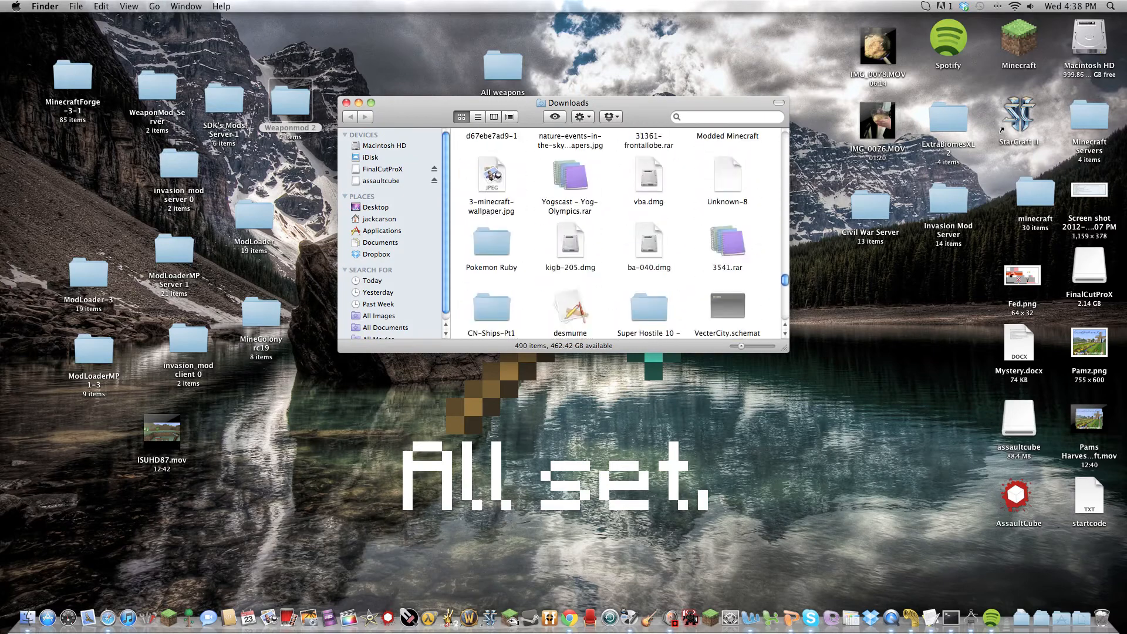
pyautogui.scroll(-3)
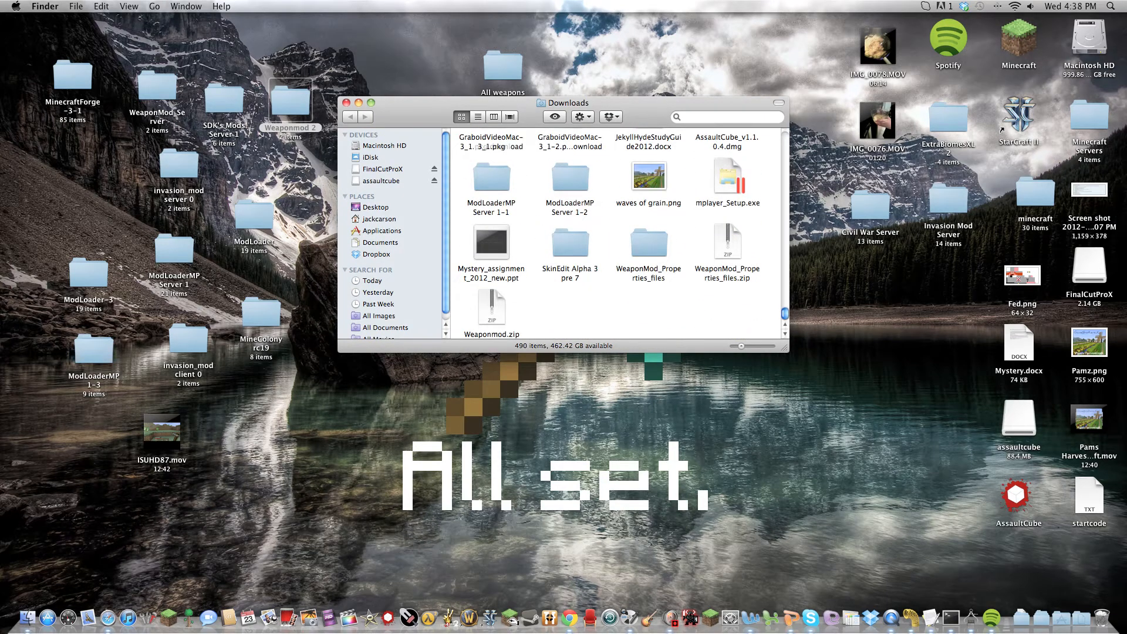
pyautogui.click(728, 240)
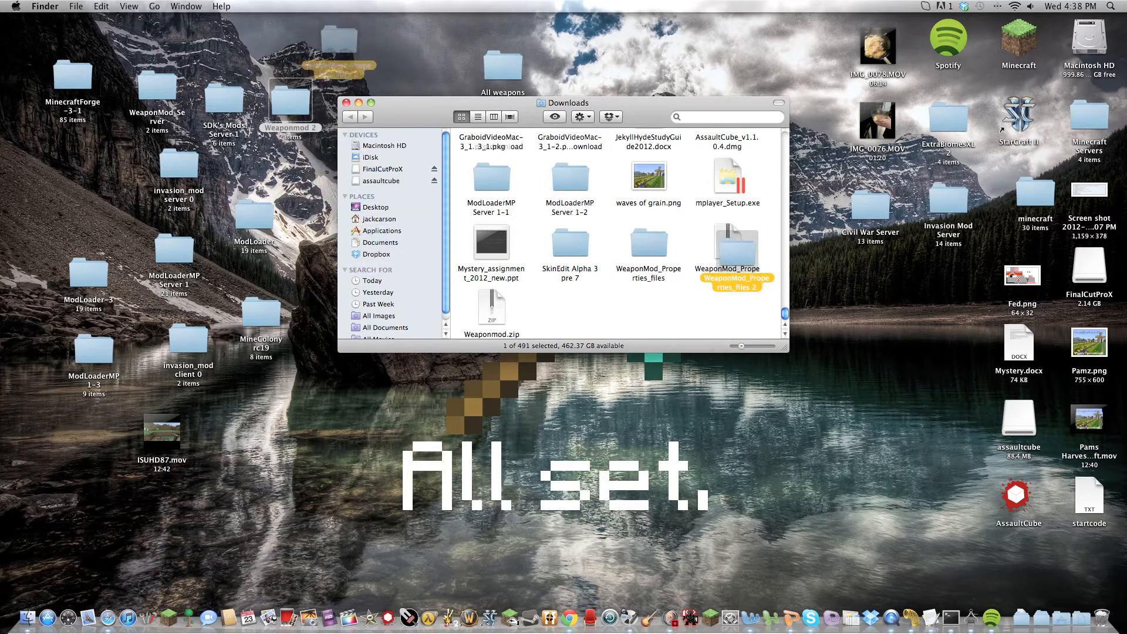
pyautogui.click(356, 101)
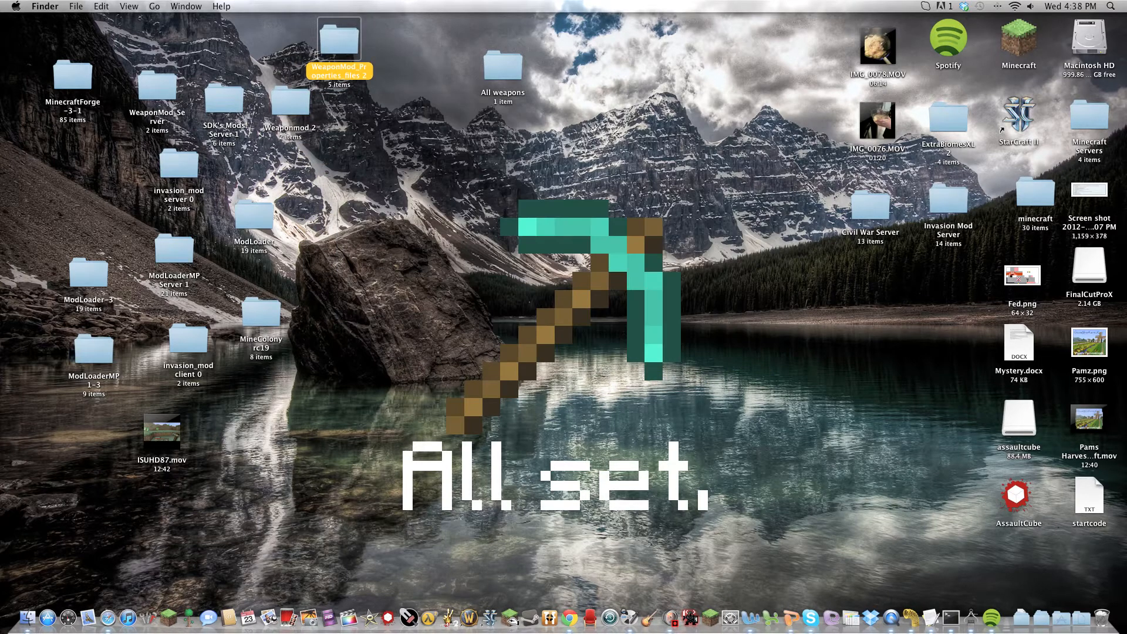
pyautogui.doubleClick(1035, 199)
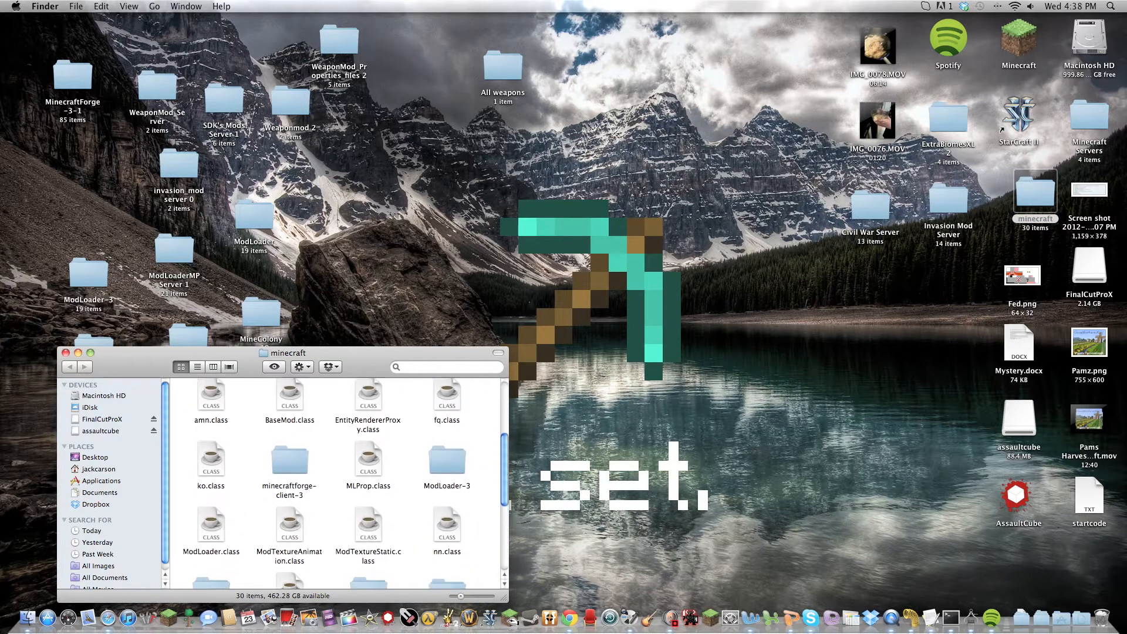
# - Move the Forge and ModLoader-3 folders out of minecraft onto the desktop, then open the home folder
pyautogui.click(288, 462)
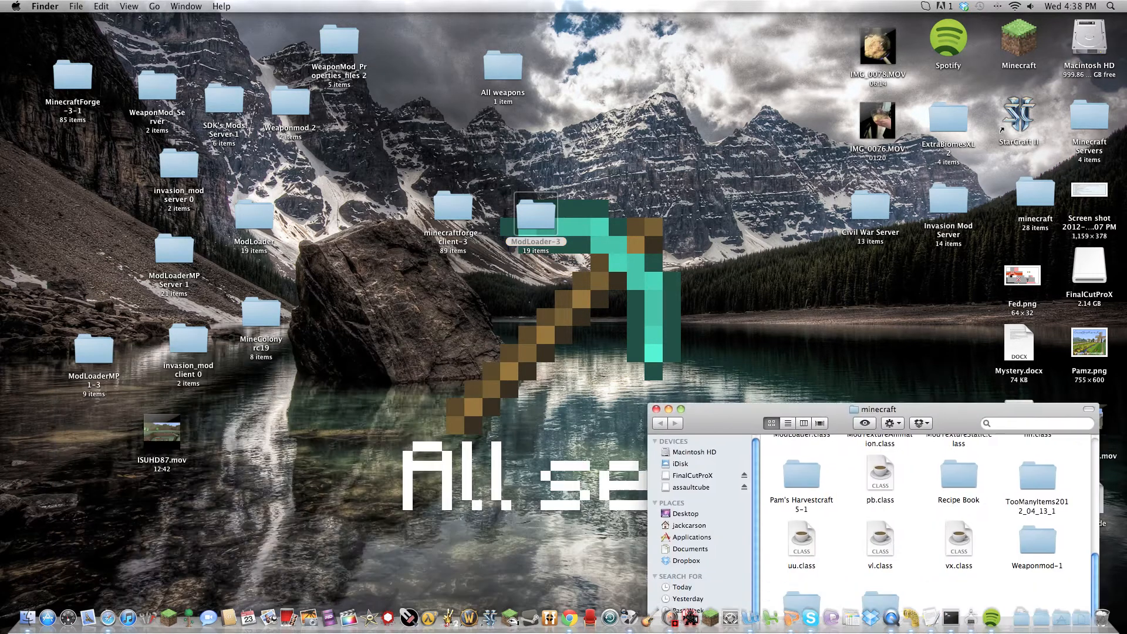
pyautogui.moveTo(874, 409); pyautogui.dragTo(854, 97)
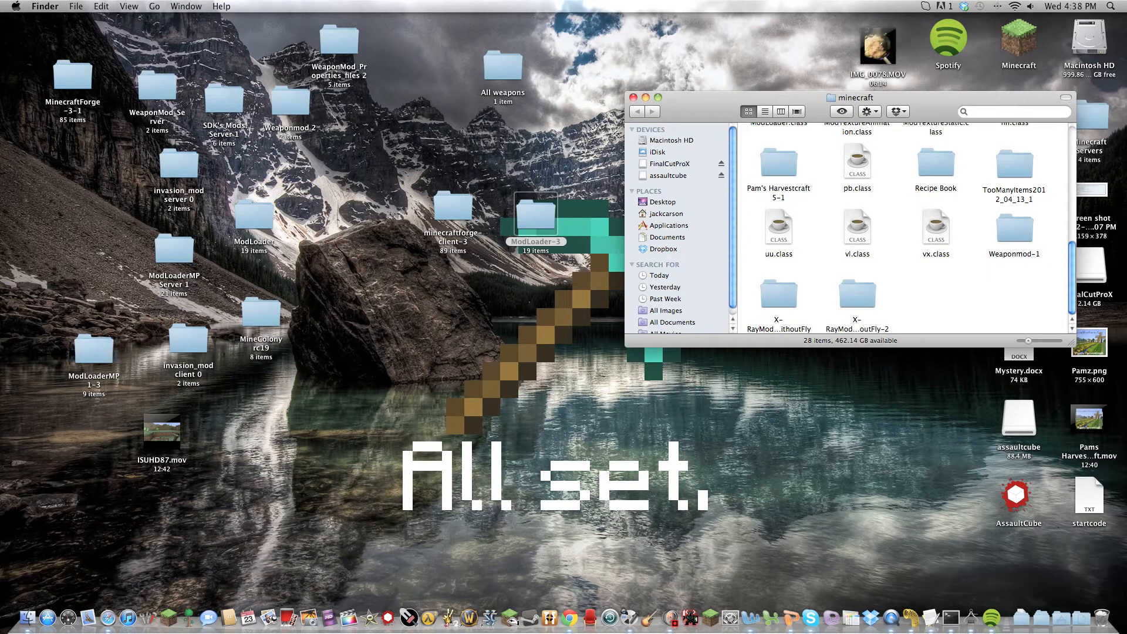
pyautogui.click(667, 214)
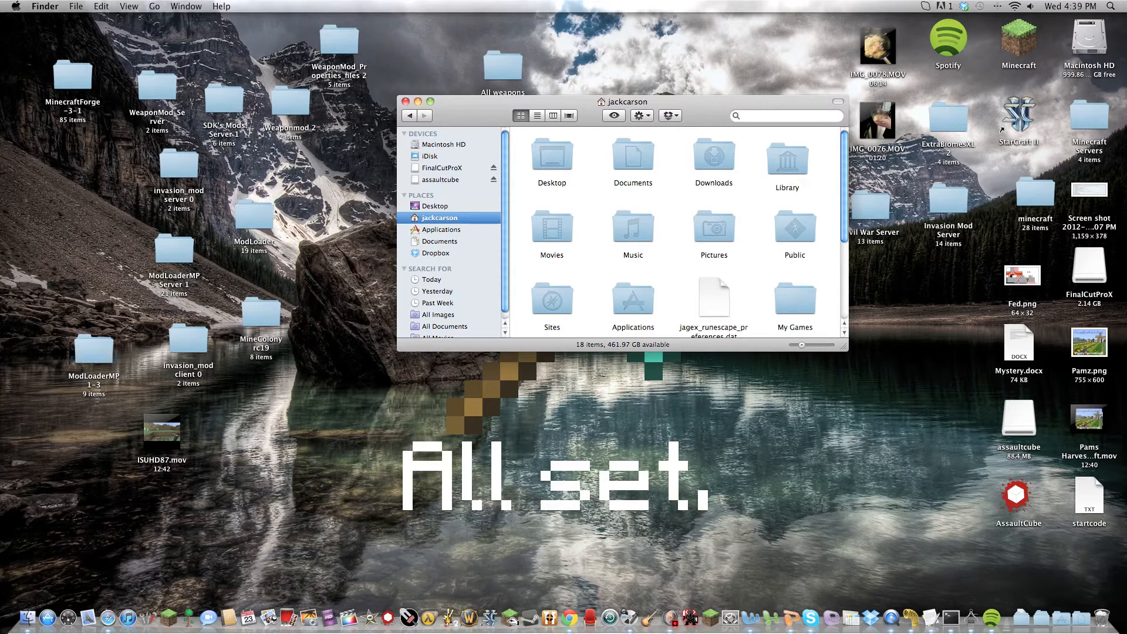
# - Navigate Library > Application Support into the minecraft game folder
pyautogui.doubleClick(787, 155)
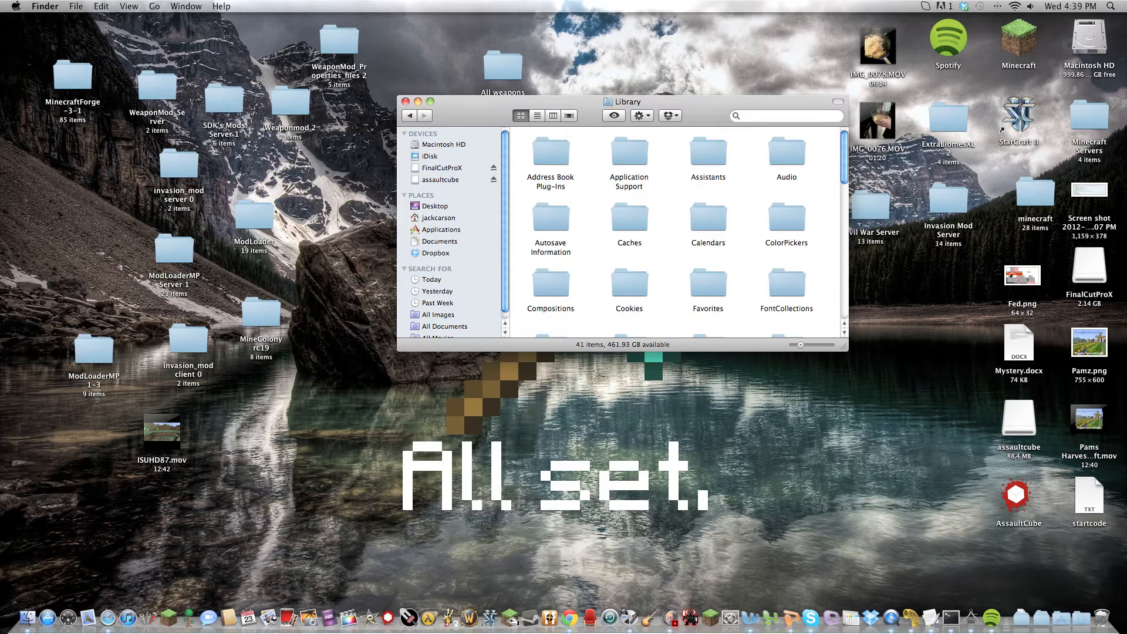
pyautogui.doubleClick(628, 151)
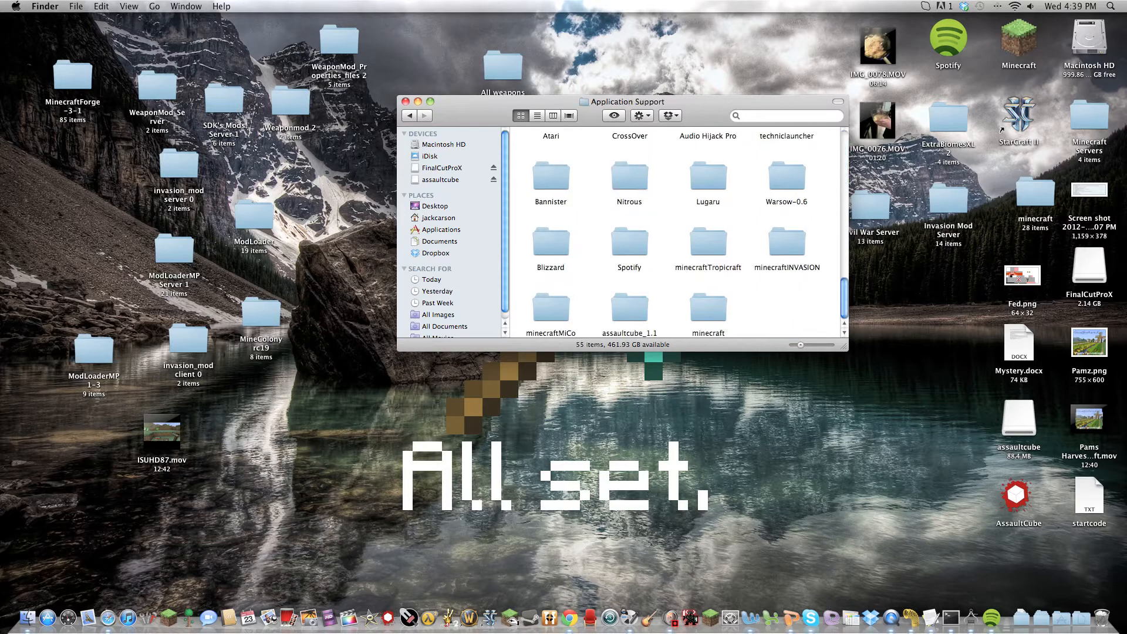
pyautogui.scroll(-3)
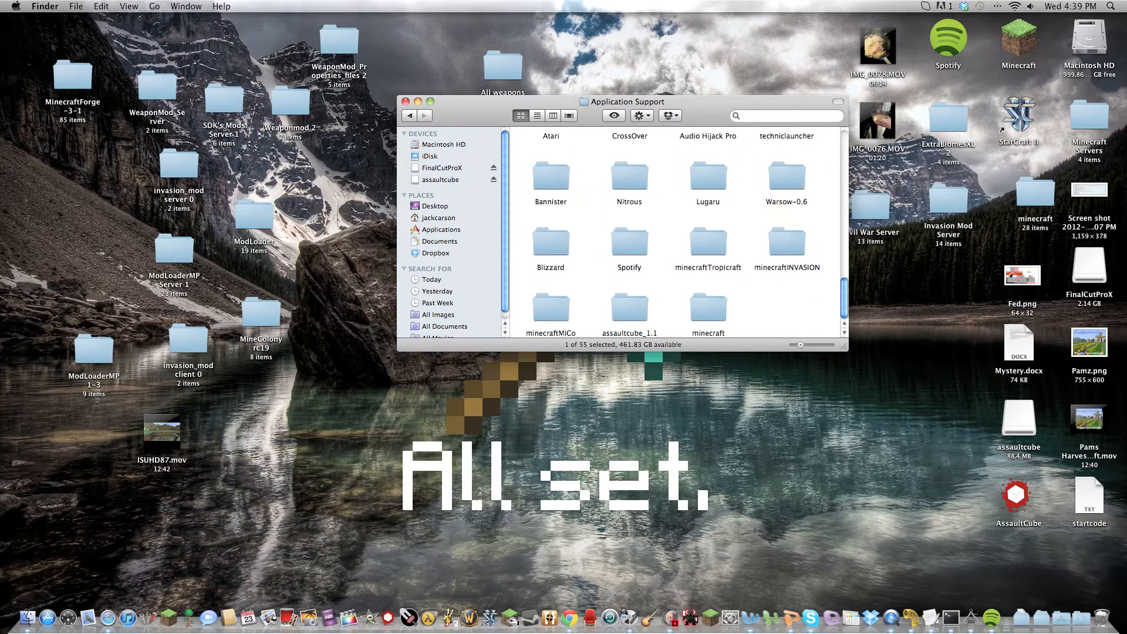
pyautogui.click(629, 305)
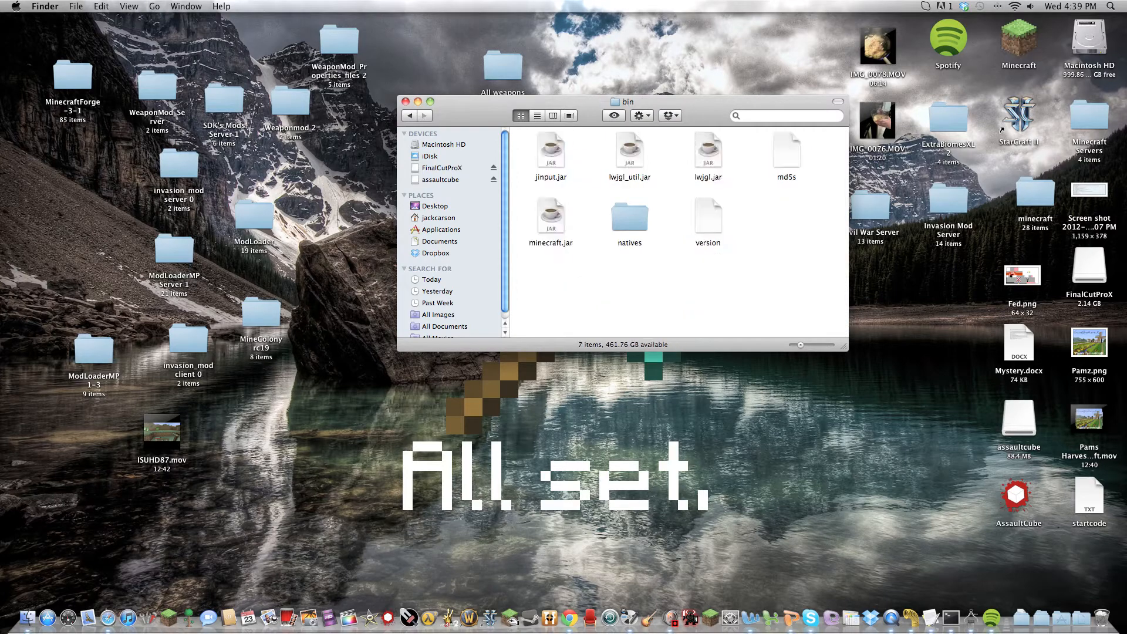
pyautogui.click(410, 116)
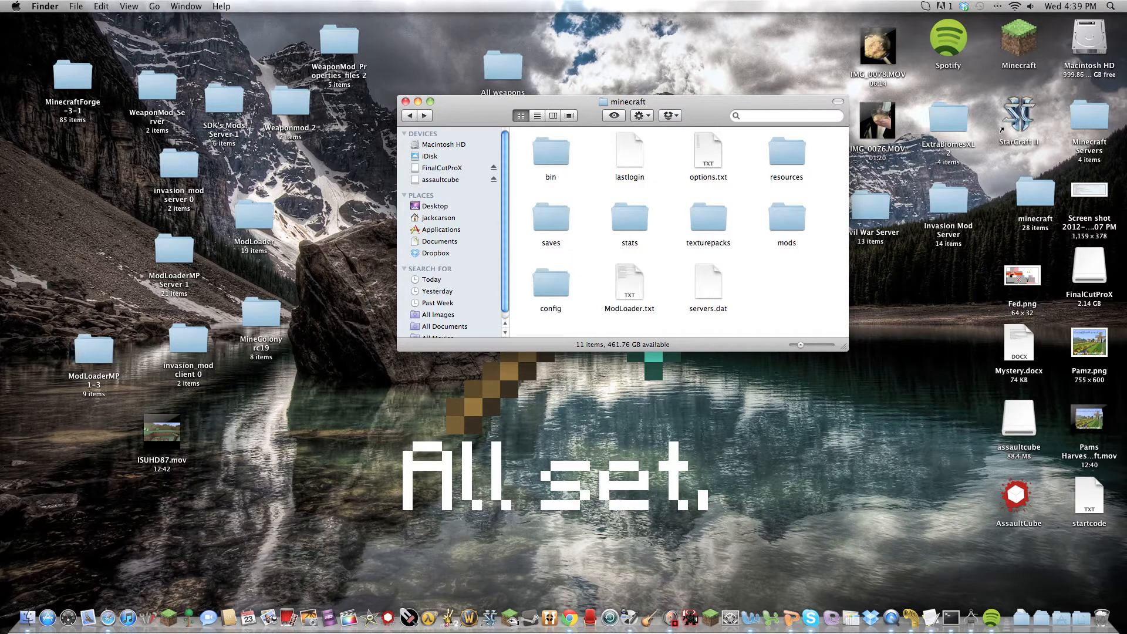
pyautogui.doubleClick(550, 151)
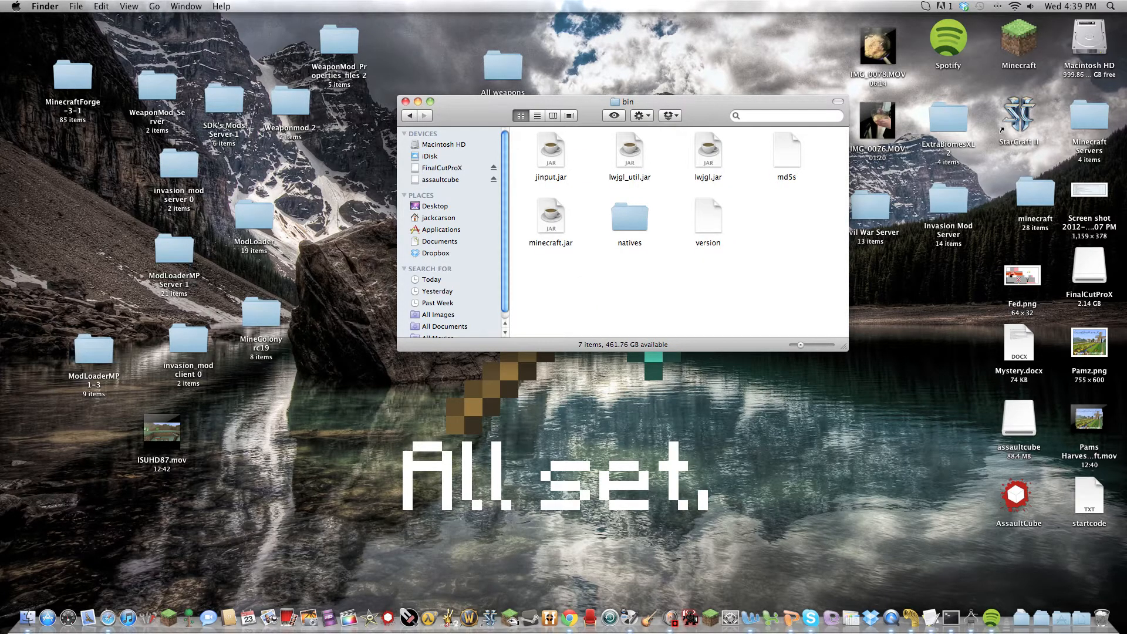
pyautogui.rightClick(552, 213)
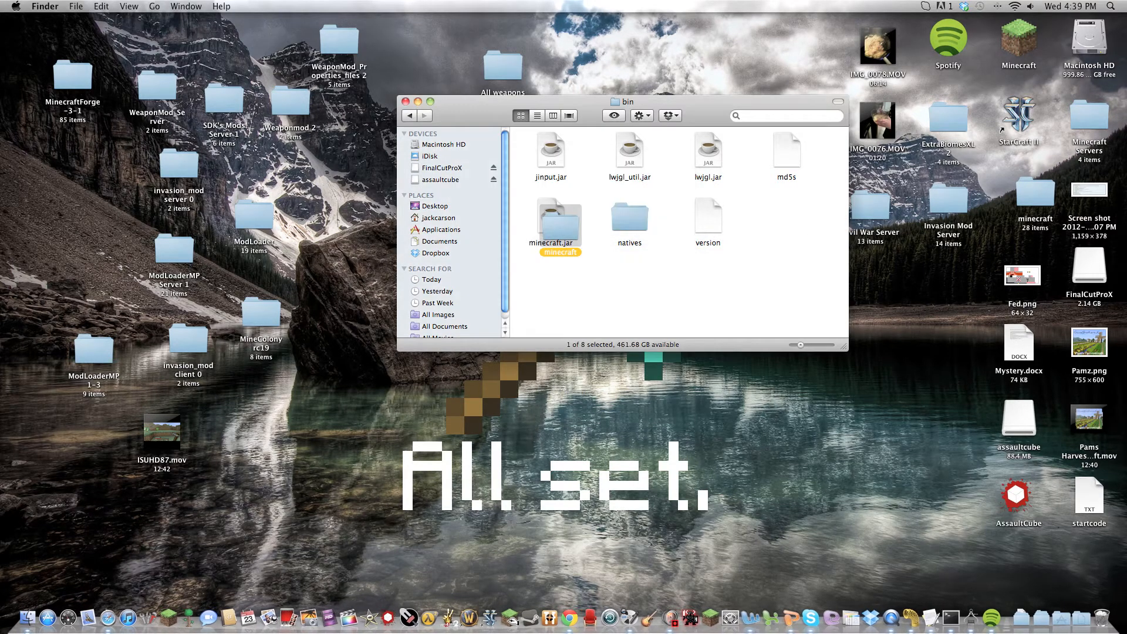
pyautogui.rightClick(559, 221)
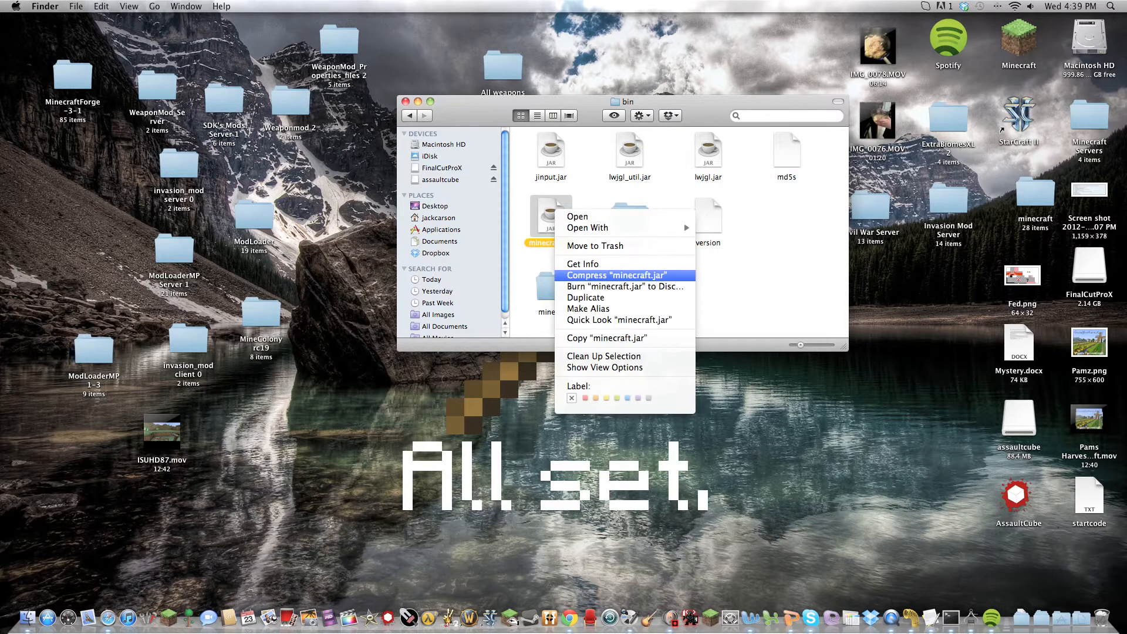
pyautogui.click(582, 263)
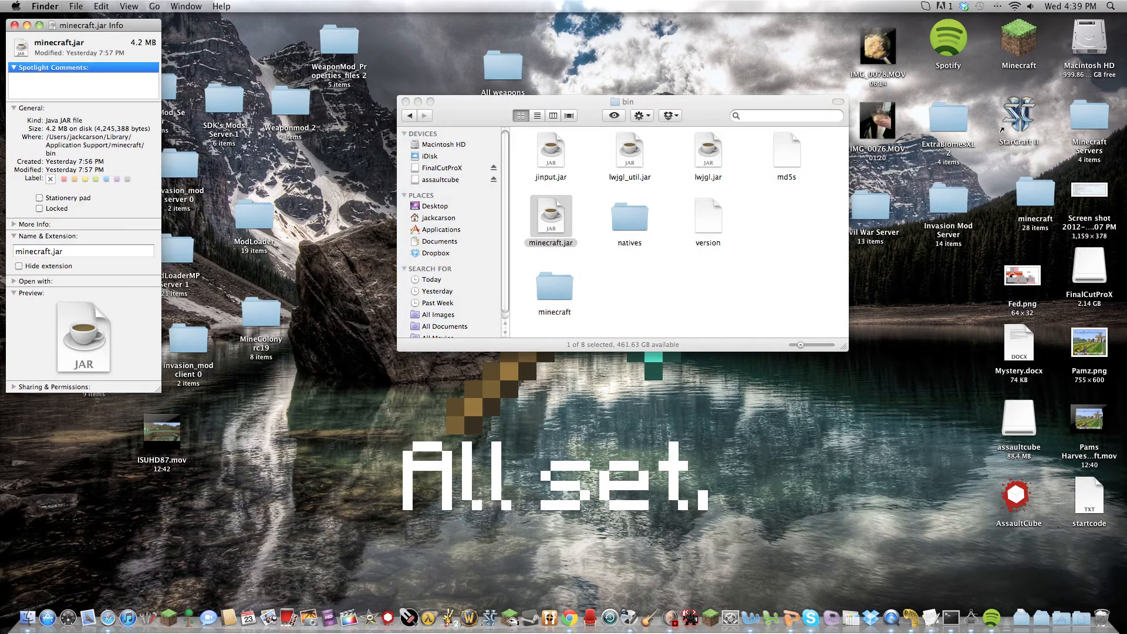
pyautogui.write('t')
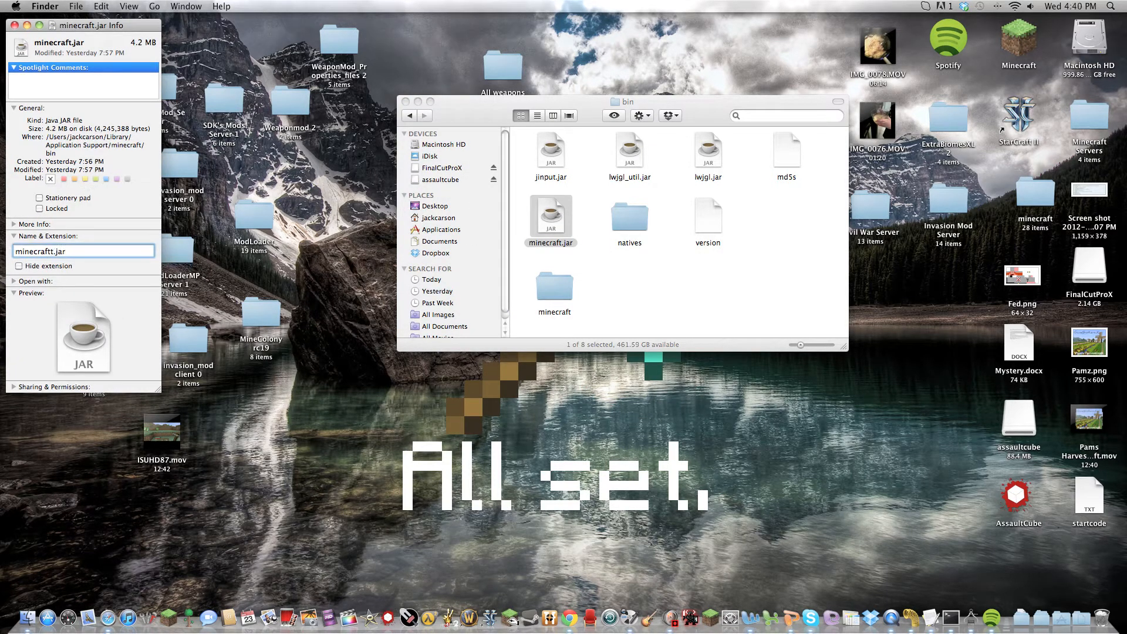
pyautogui.click(18, 28)
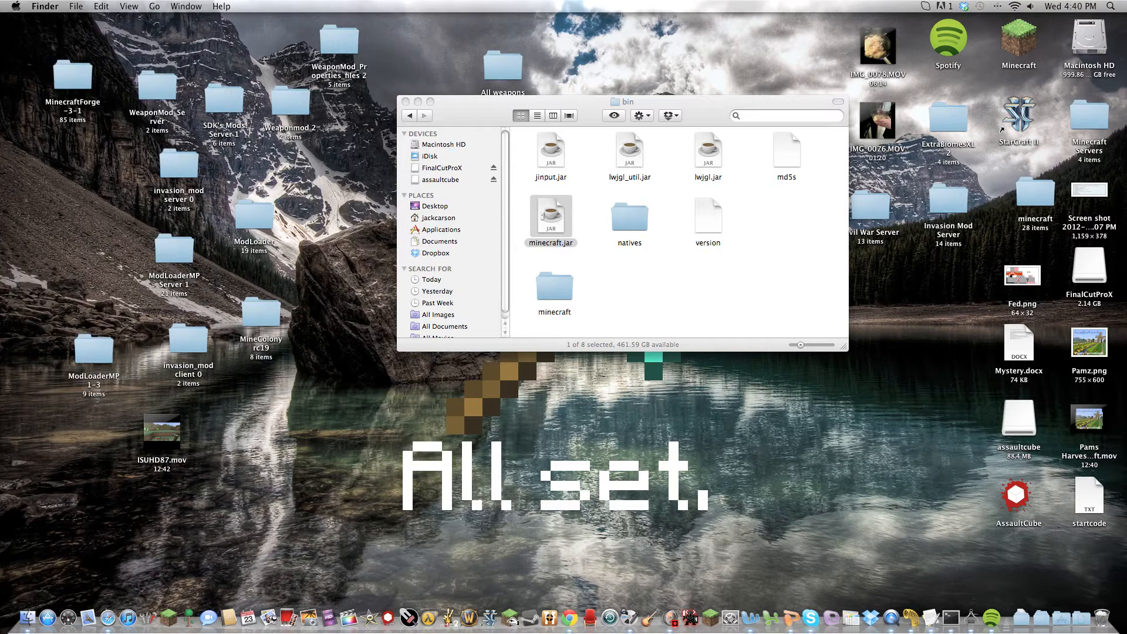
pyautogui.click(554, 286)
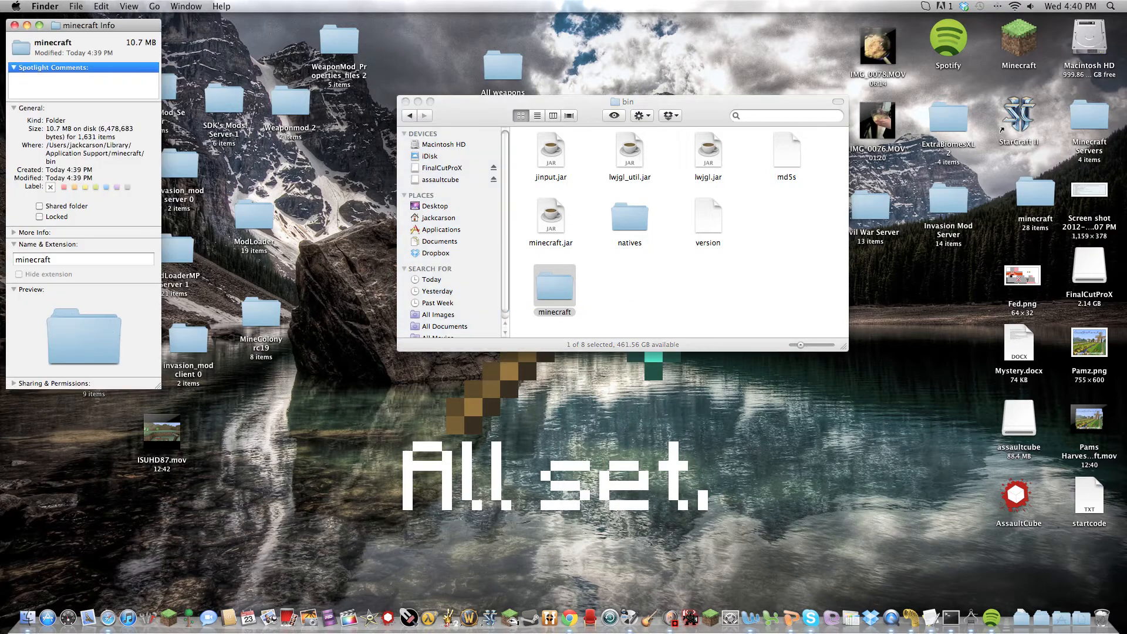
pyautogui.write('.jar')
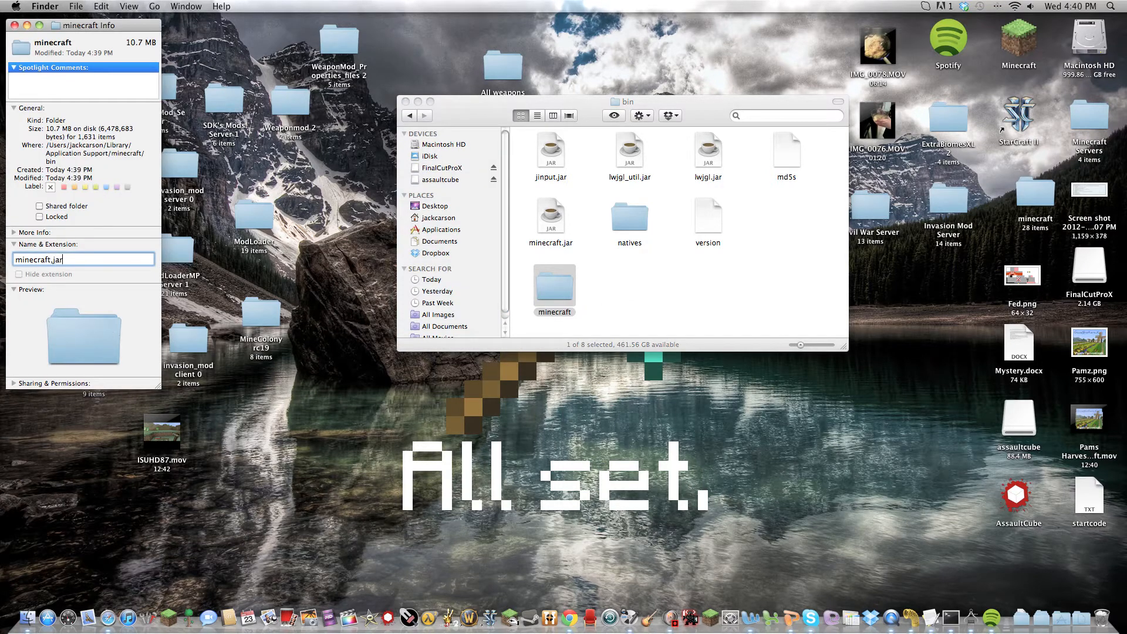
pyautogui.press('Backspace')
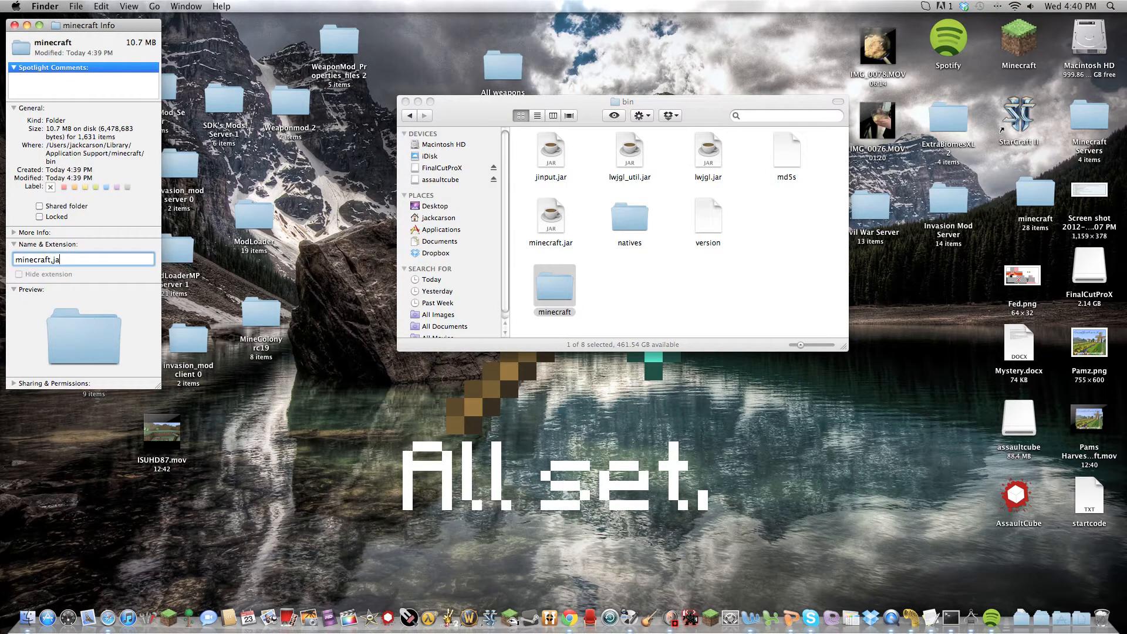
pyautogui.press('Backspace')
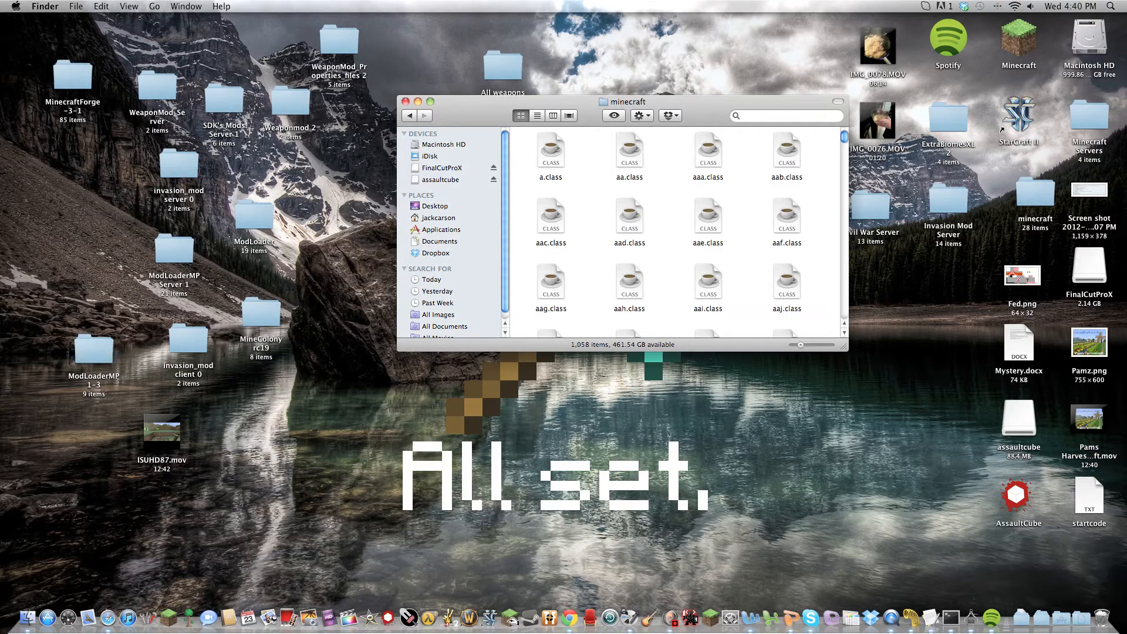
pyautogui.scroll(-3)
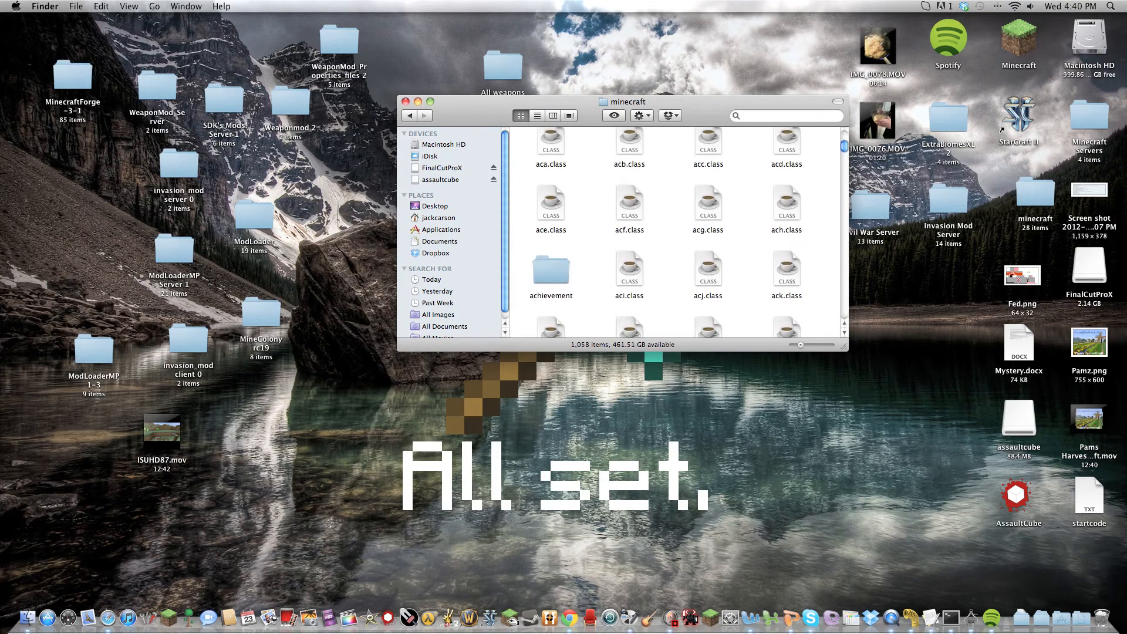
pyautogui.rightClick(554, 283)
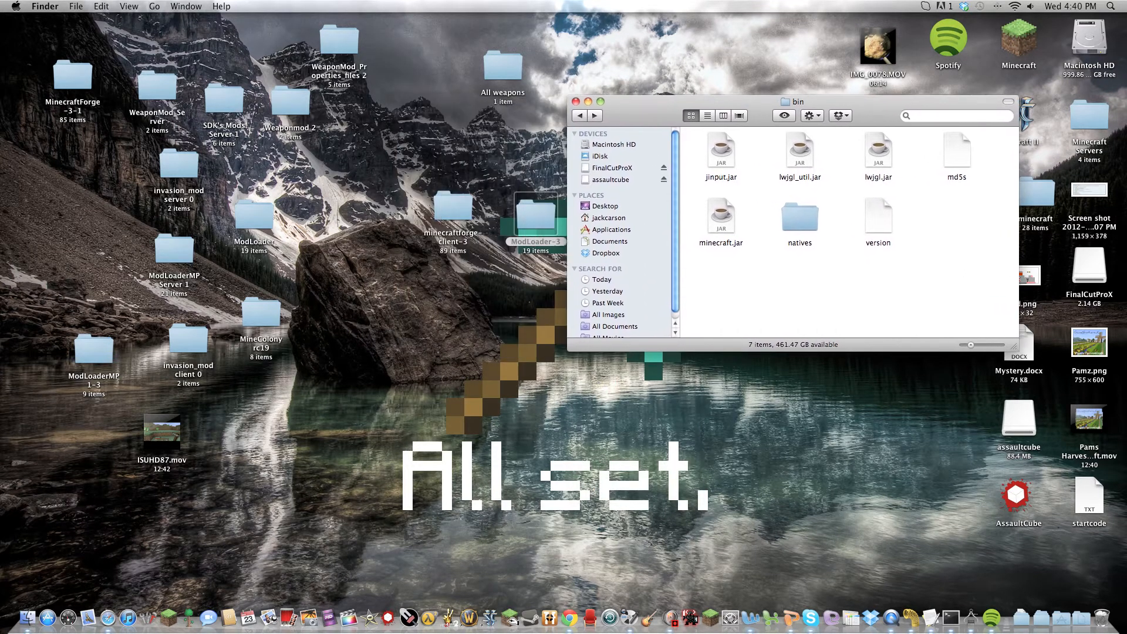
pyautogui.moveTo(796, 101); pyautogui.dragTo(773, 90)
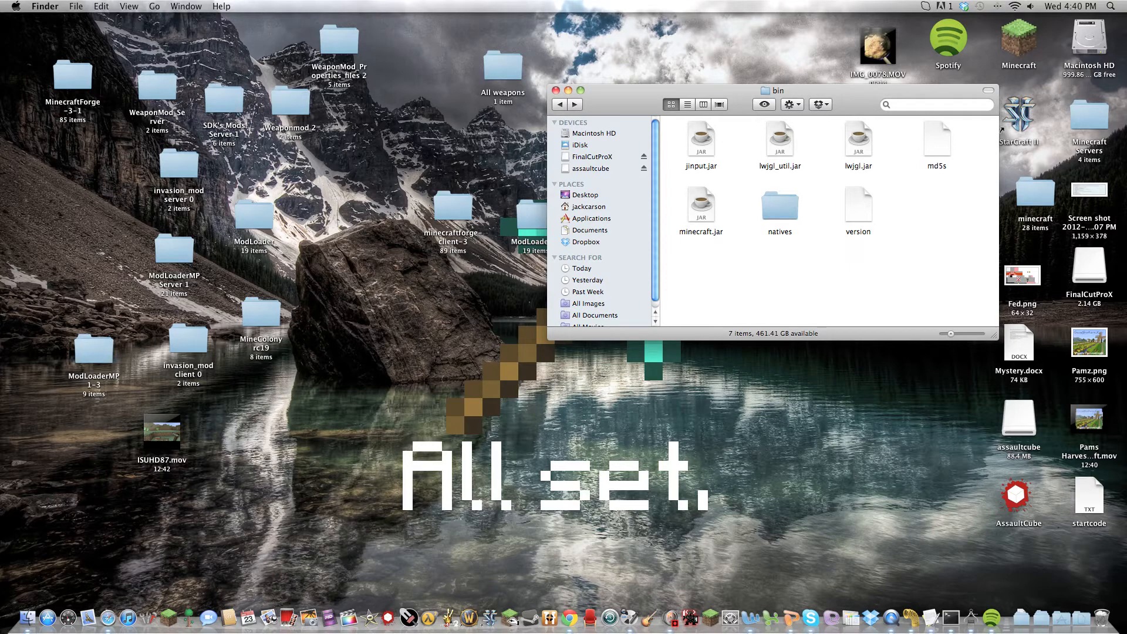
pyautogui.rightClick(700, 204)
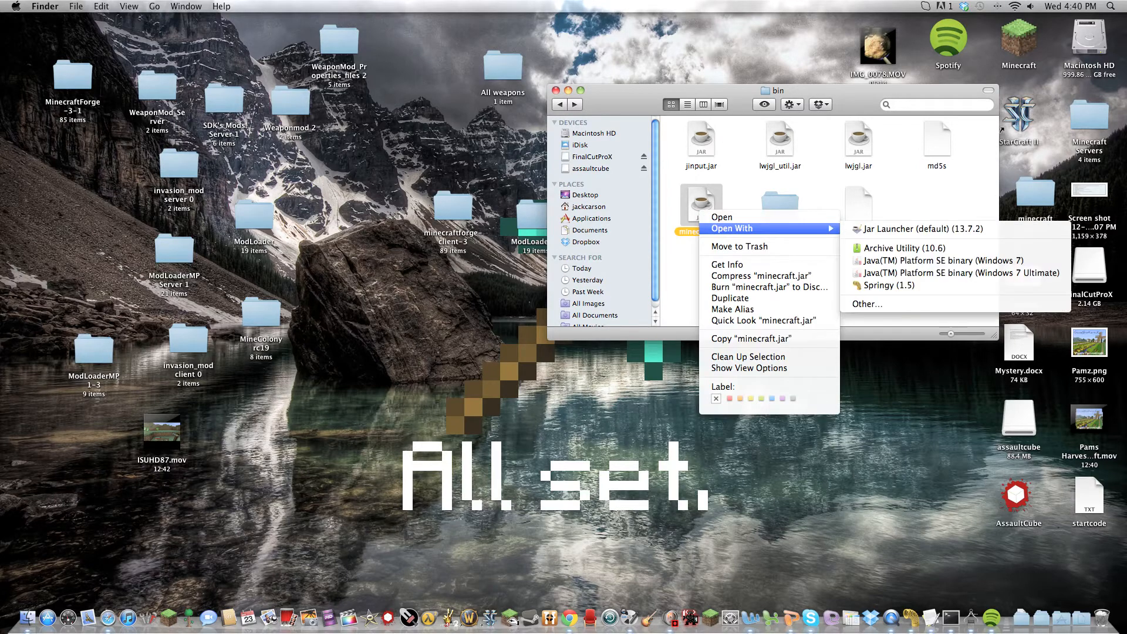
pyautogui.moveTo(889, 286)
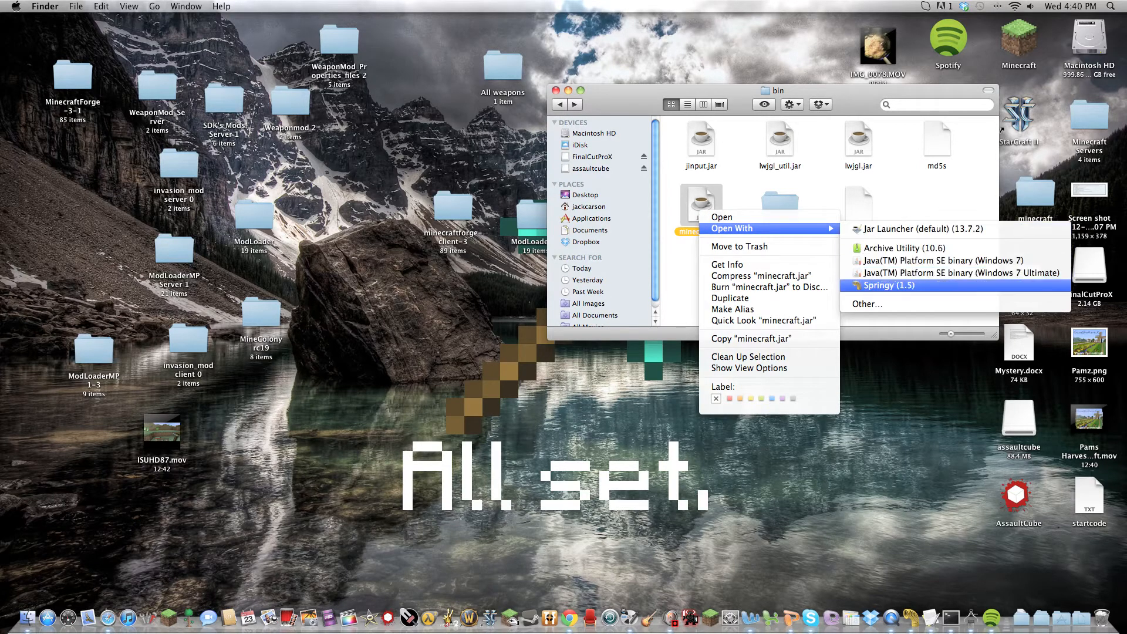
pyautogui.click(888, 285)
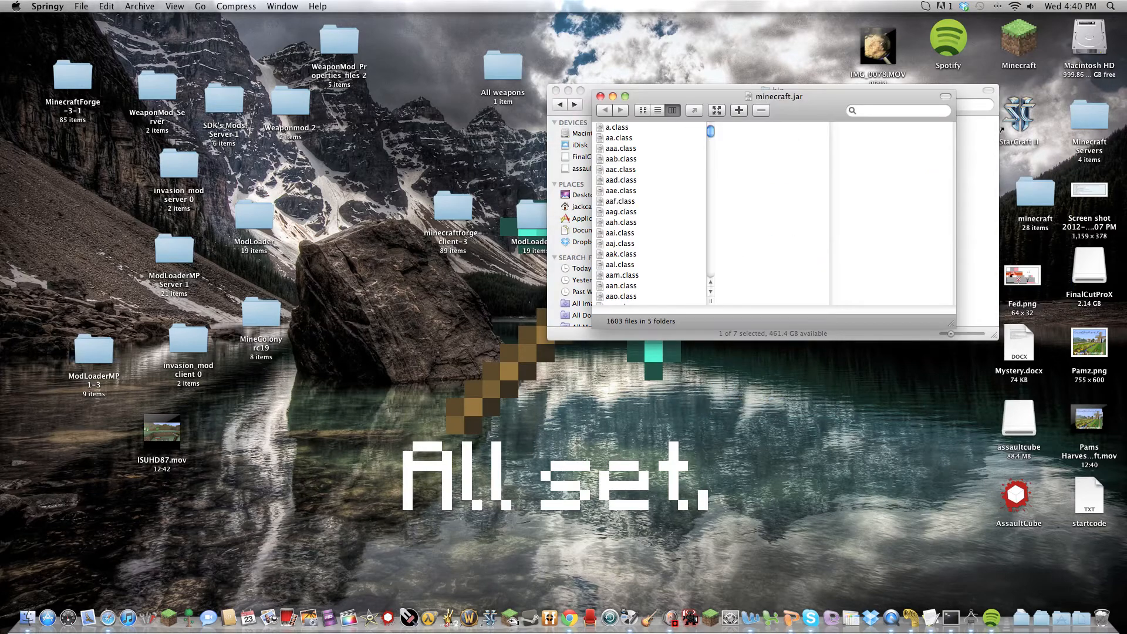
pyautogui.scroll(-3)
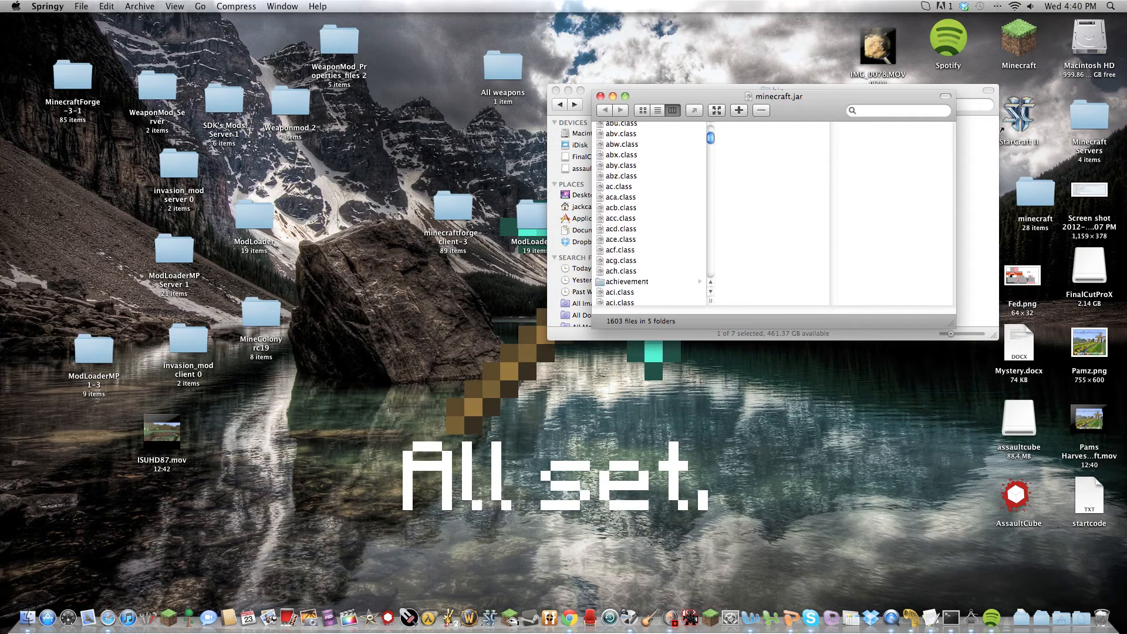
pyautogui.scroll(-3)
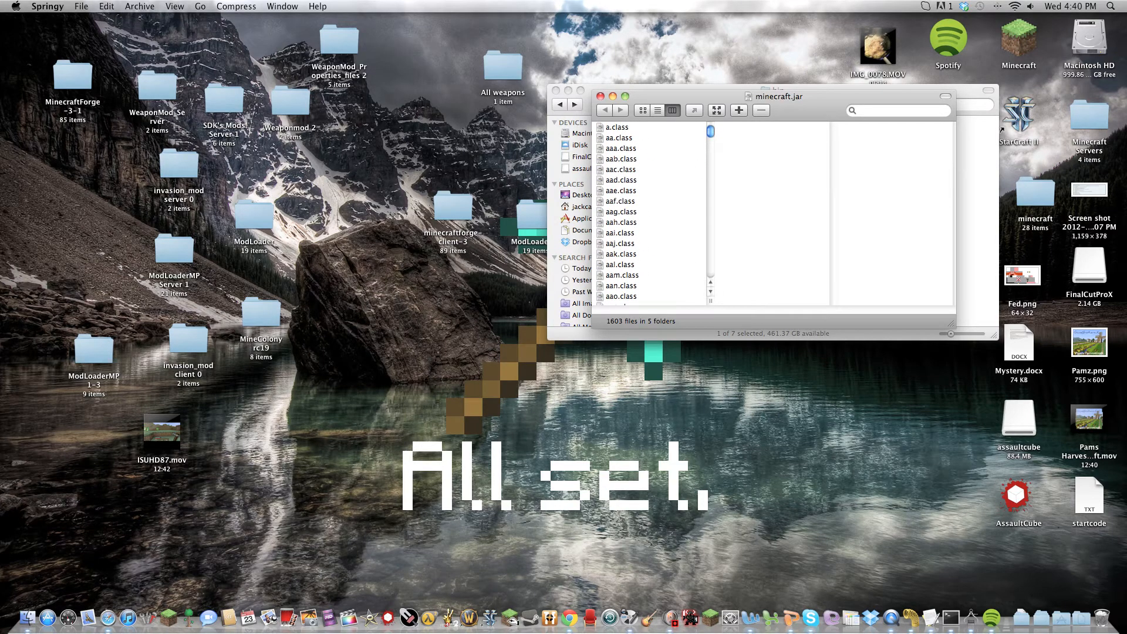
pyautogui.write('meta')
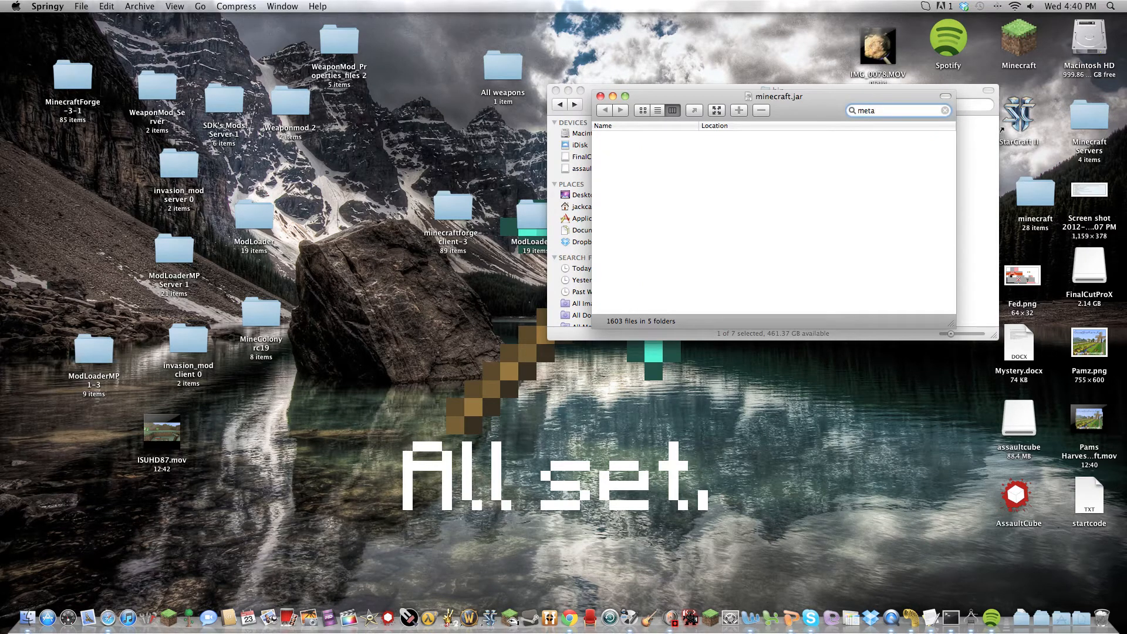
pyautogui.click(943, 110)
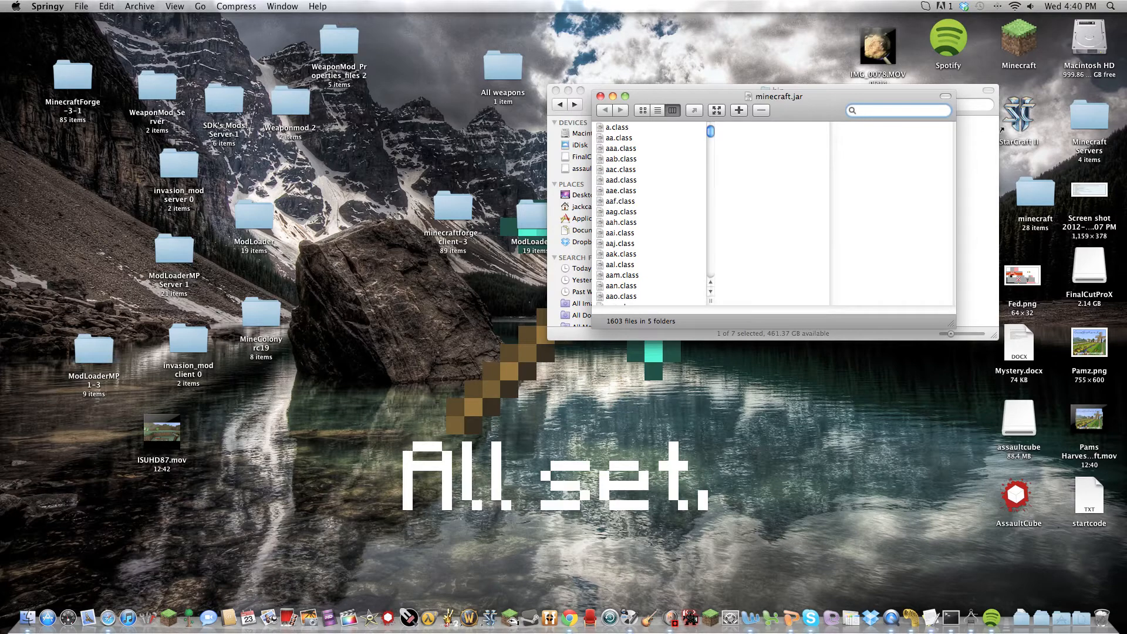
pyautogui.click(898, 111)
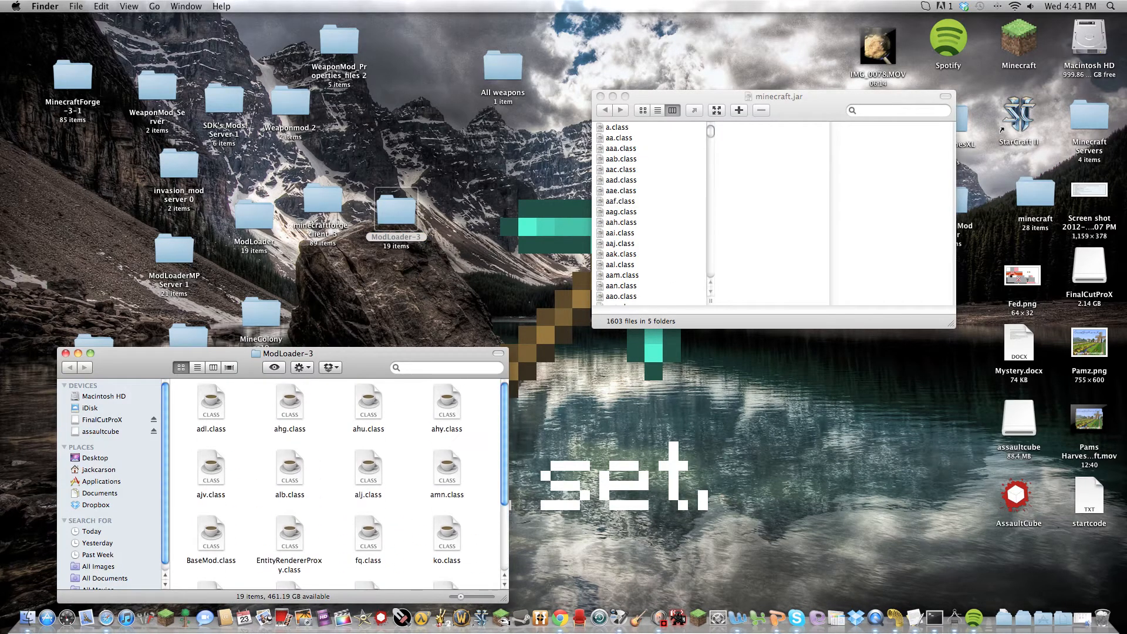
# - Close the ModLoader-3 and archive windows and return to the minecraft bin folder with minecraft.jar
pyautogui.doubleClick(321, 211)
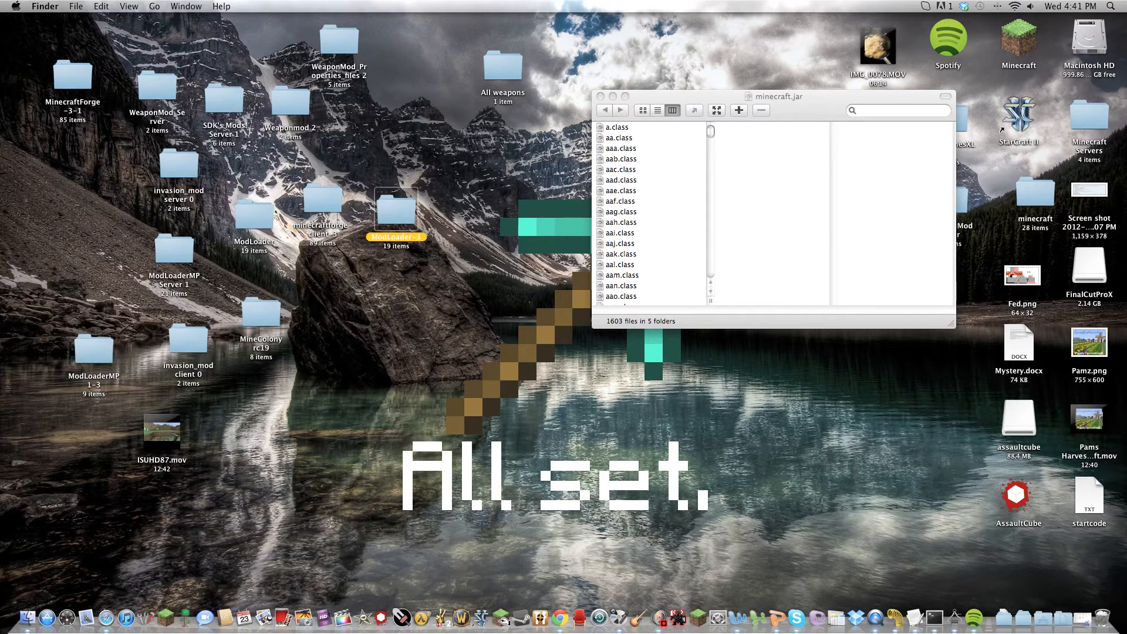
pyautogui.doubleClick(397, 209)
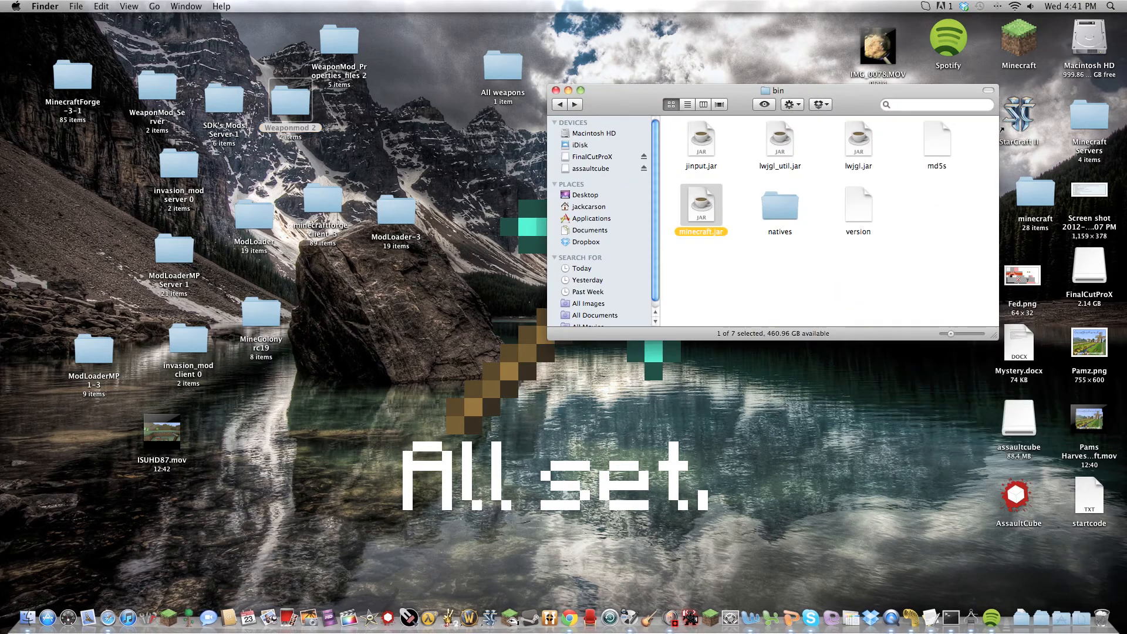
# - Copy the weaponmod folder and WeaponMod.zip from 'Files for mods folder' into the game's mods folder
pyautogui.click(553, 103)
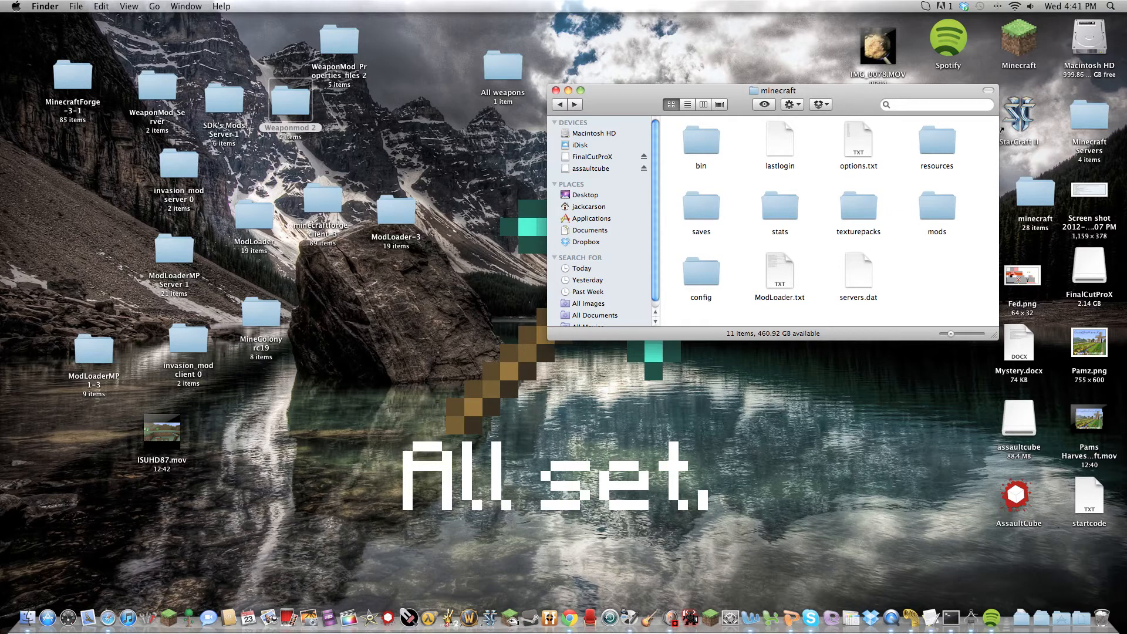
pyautogui.click(937, 205)
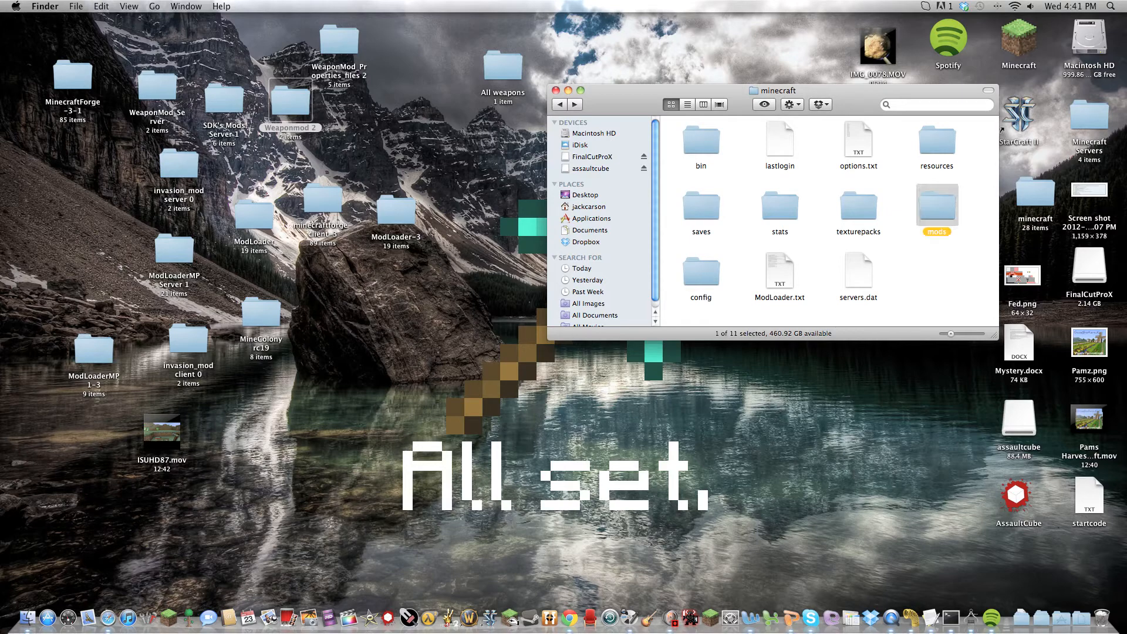
pyautogui.click(701, 270)
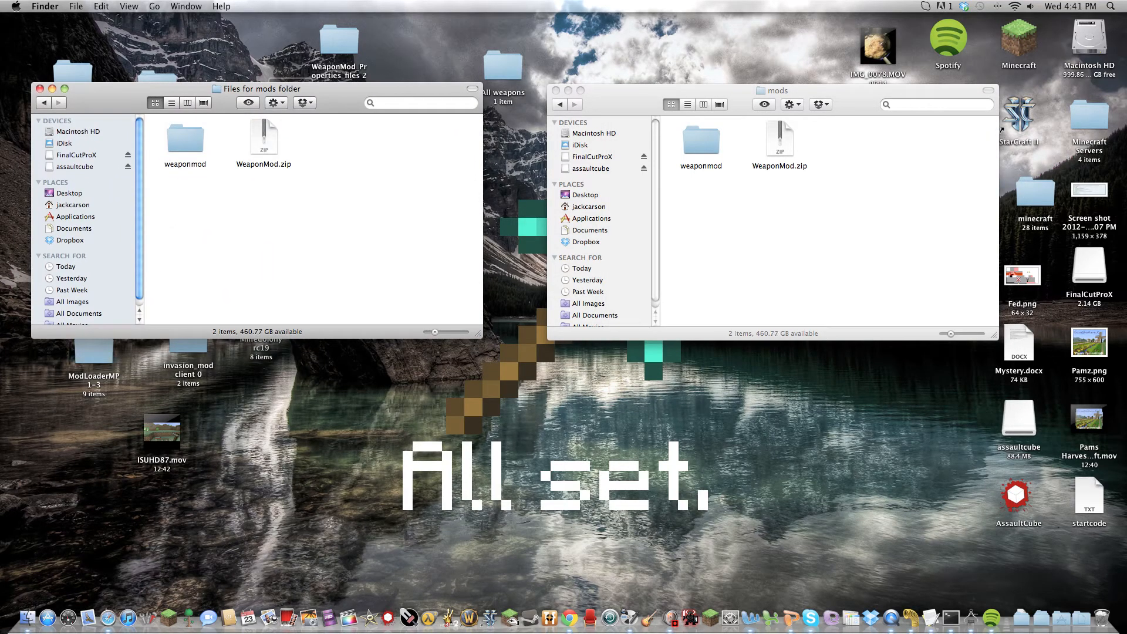
pyautogui.click(185, 138)
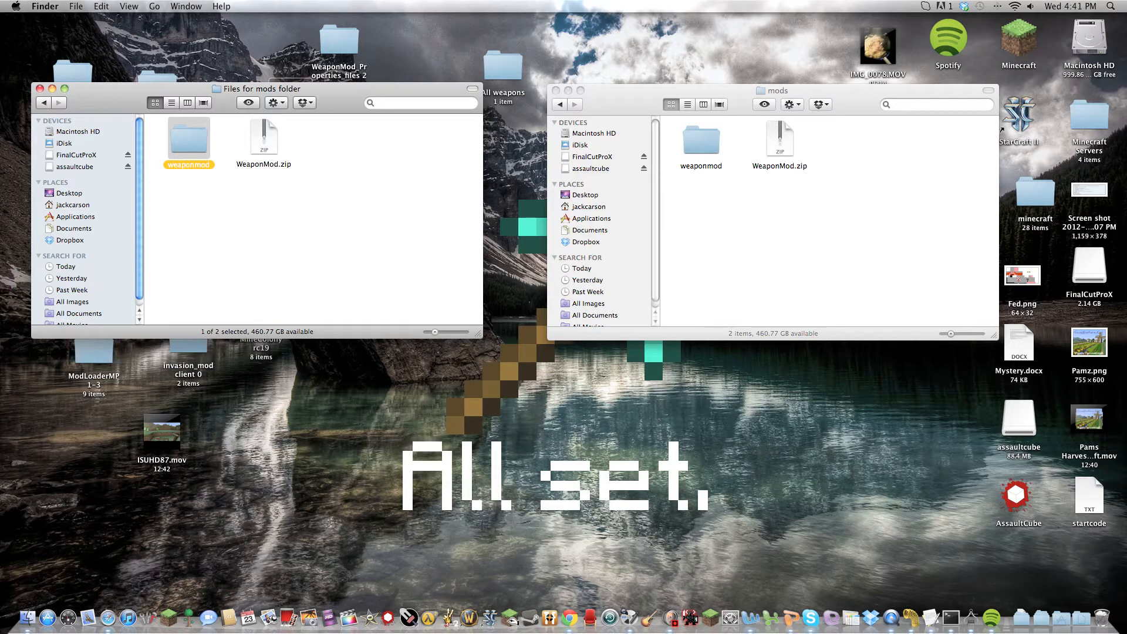
pyautogui.click(780, 138)
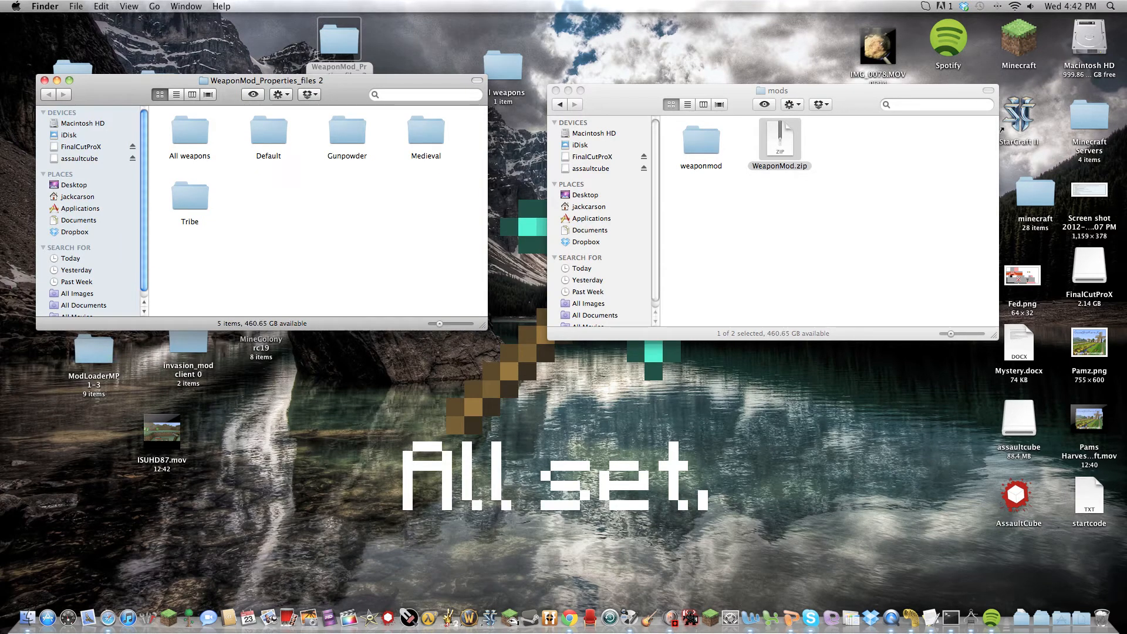
# - Place the All weapons weaponmod.properties into mods/weaponmod, replacing the existing file
pyautogui.doubleClick(190, 134)
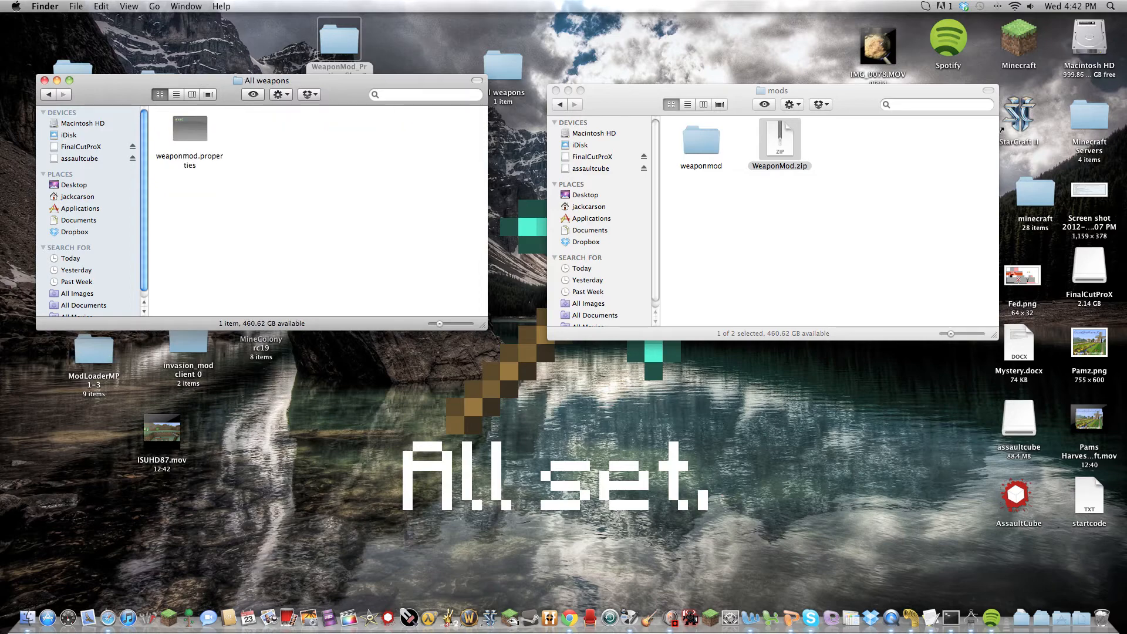
pyautogui.doubleClick(700, 138)
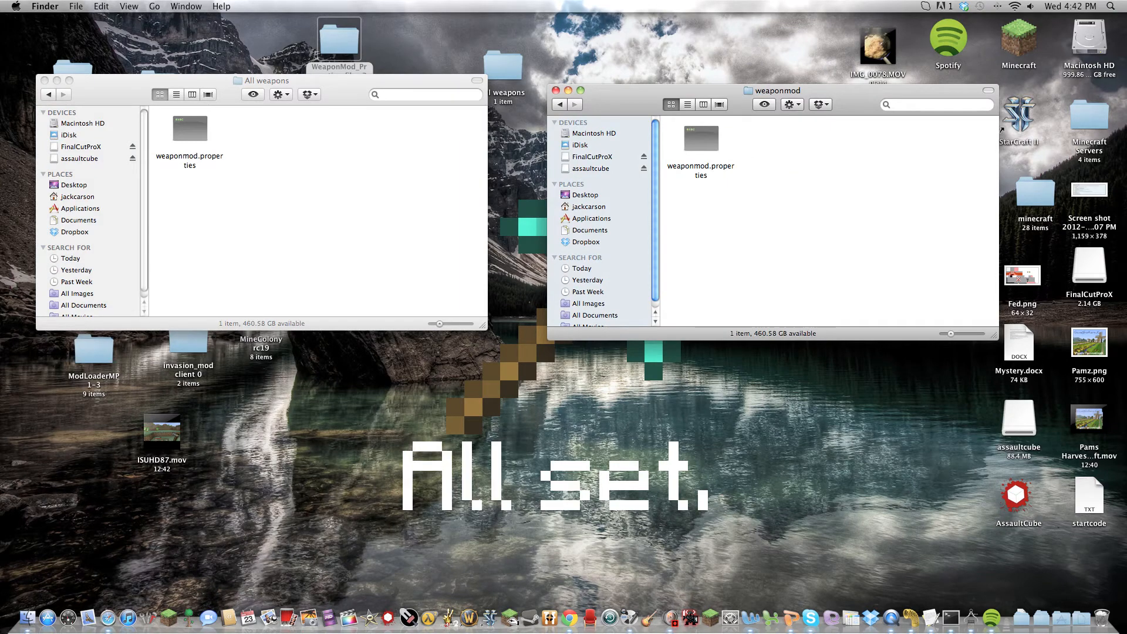
pyautogui.rightClick(189, 128)
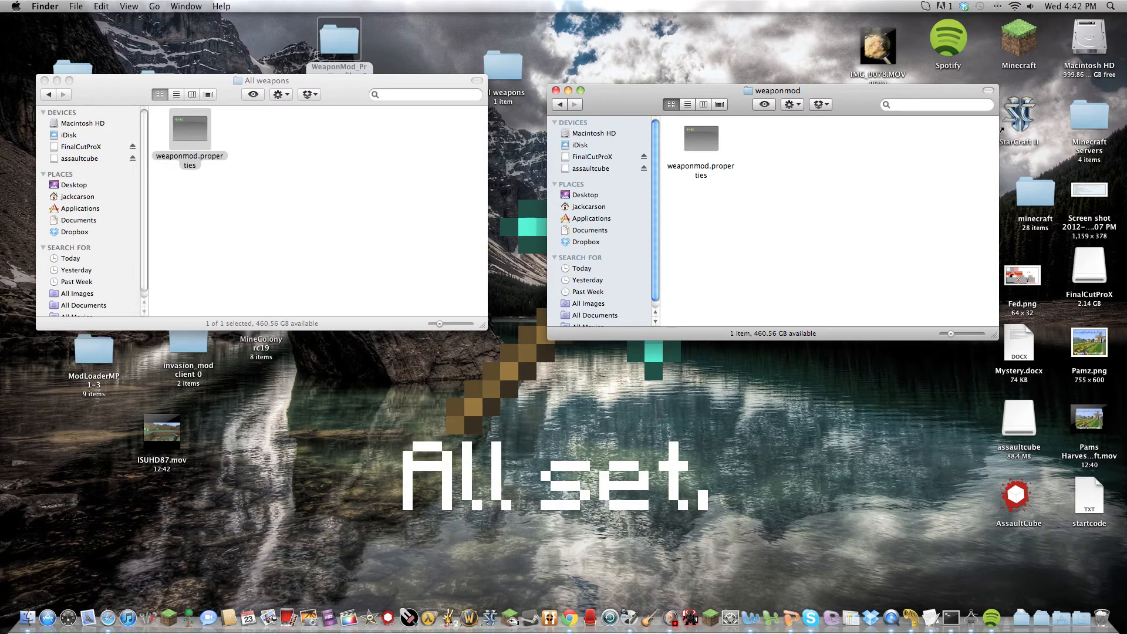
pyautogui.click(699, 138)
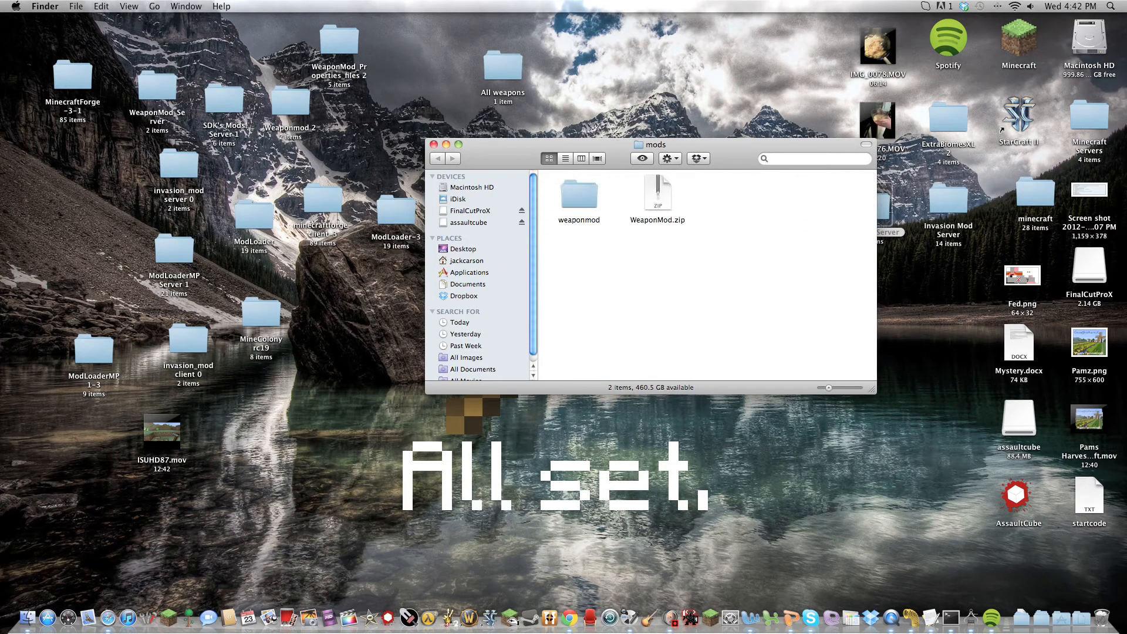
# - Open the Civil War Server folder listing minecraft_server.jar, logs and world
pyautogui.doubleClick(578, 194)
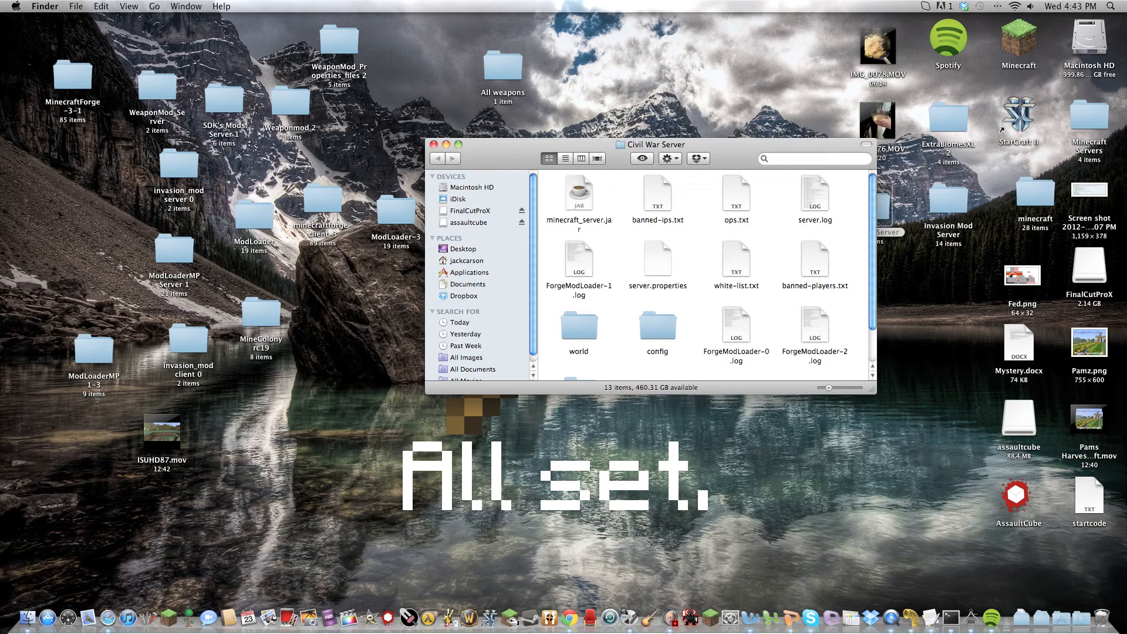
# - Close the Civil War Server folder window and open Fed.png from the desktop in Preview
pyautogui.click(443, 159)
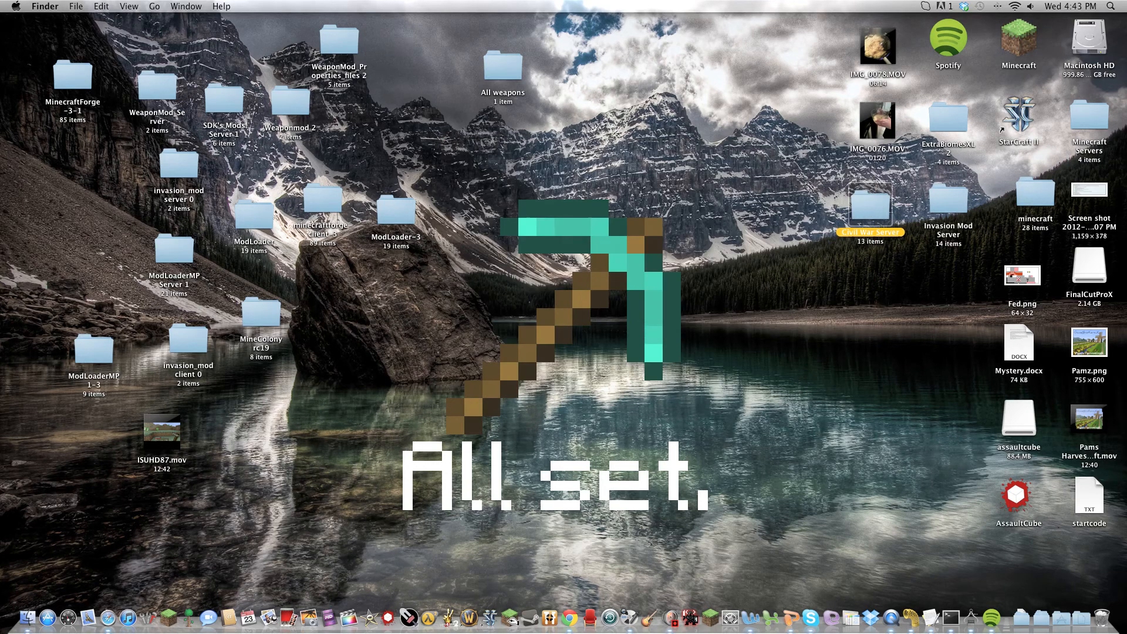
pyautogui.click(1021, 274)
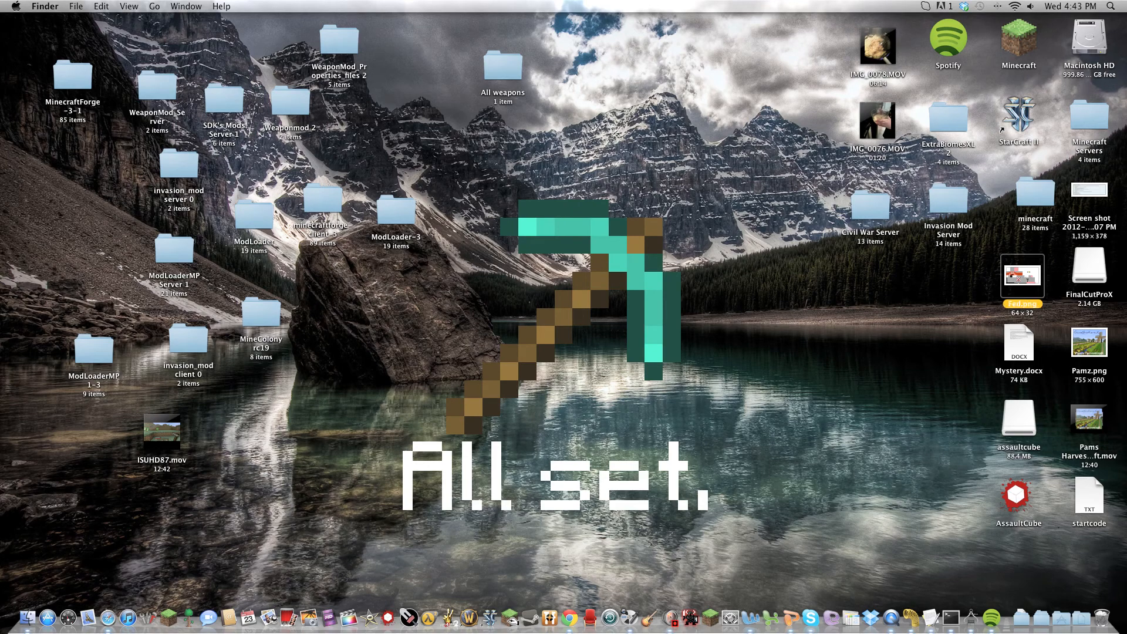
pyautogui.doubleClick(1021, 276)
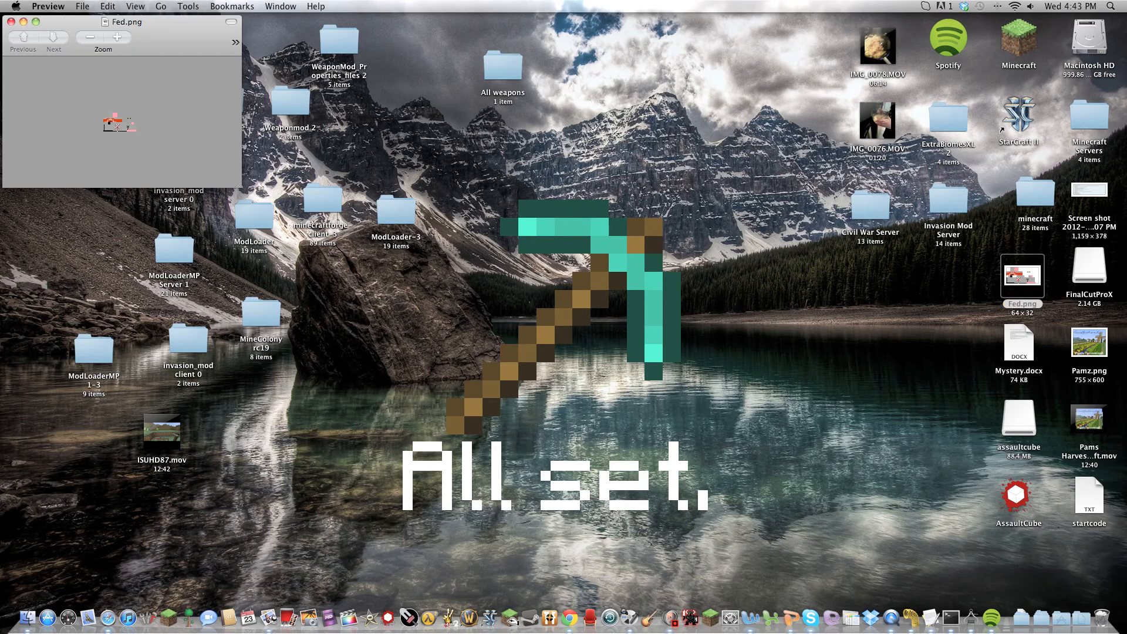